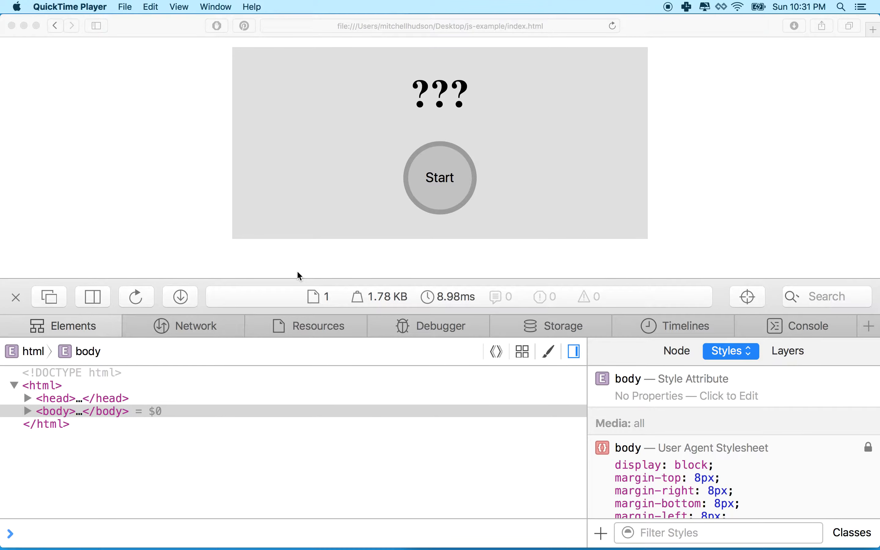
{"action": "mouse_move", "coordinate": [270, 296]}
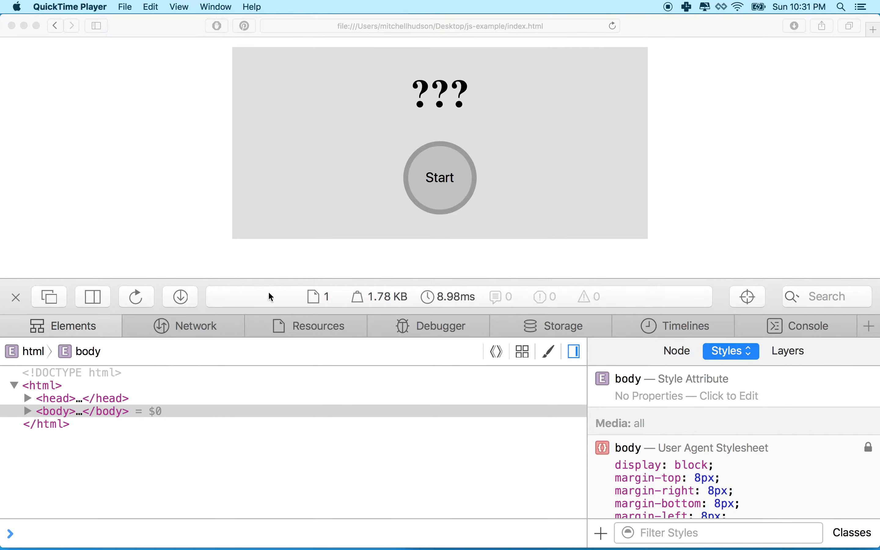
{"action": "mouse_move", "coordinate": [342, 157]}
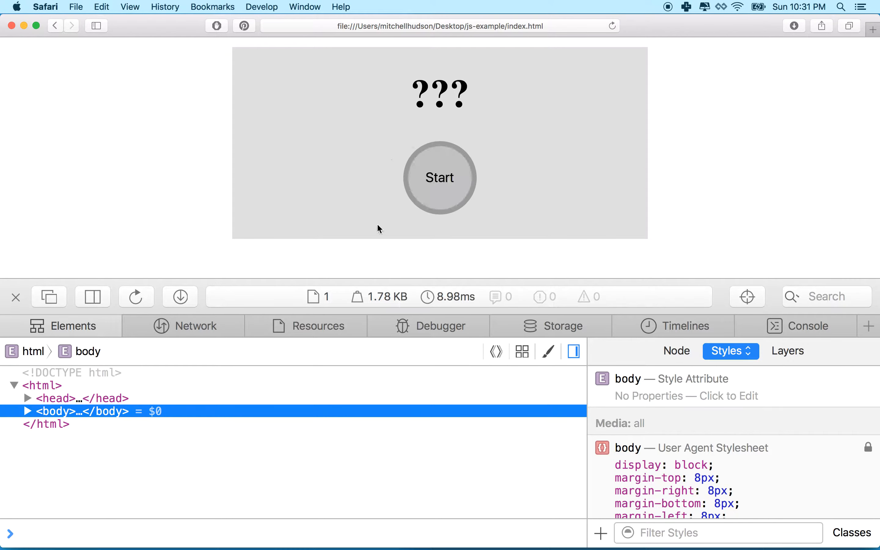
{"action": "mouse_move", "coordinate": [403, 219]}
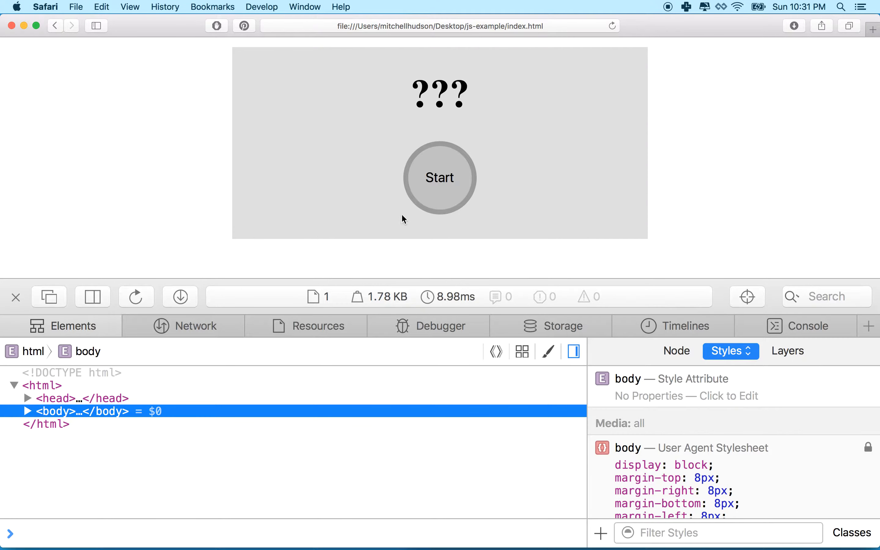
{"action": "mouse_move", "coordinate": [420, 215]}
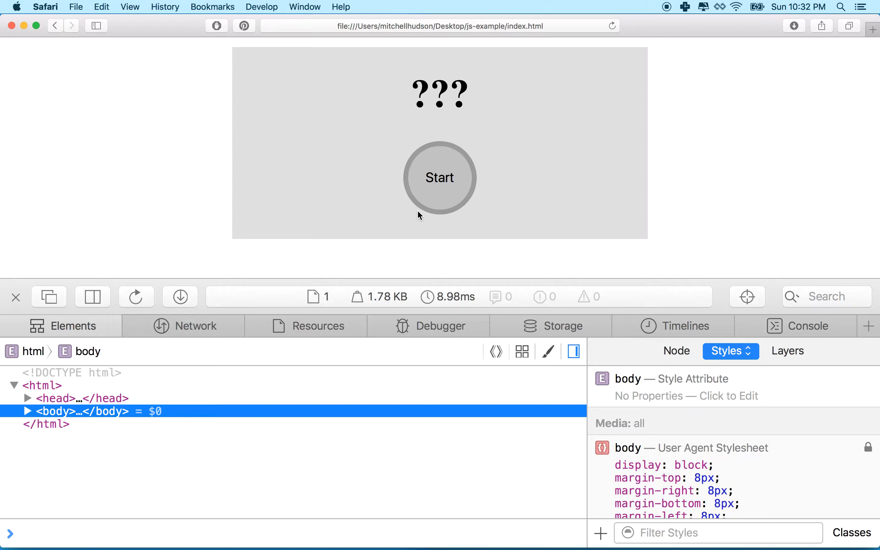
{"action": "mouse_move", "coordinate": [479, 200]}
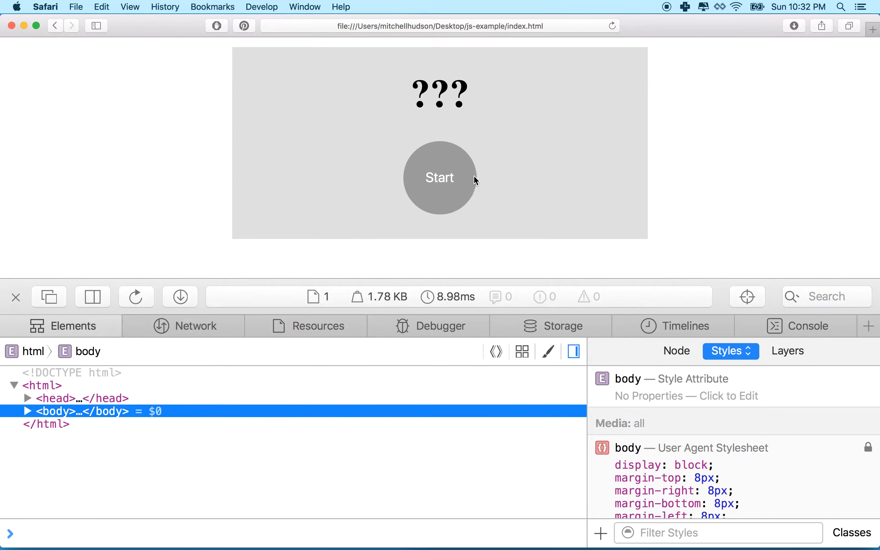
{"action": "mouse_move", "coordinate": [389, 180]}
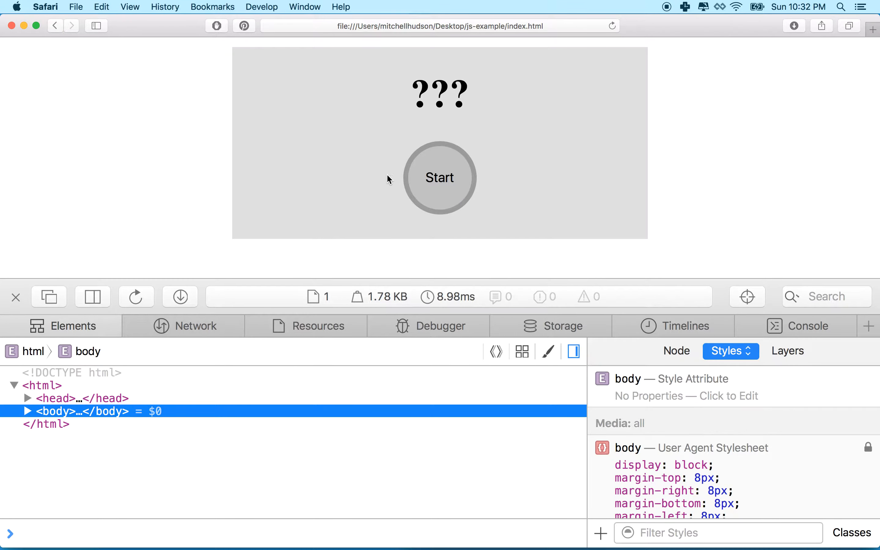
{"action": "mouse_move", "coordinate": [68, 410]}
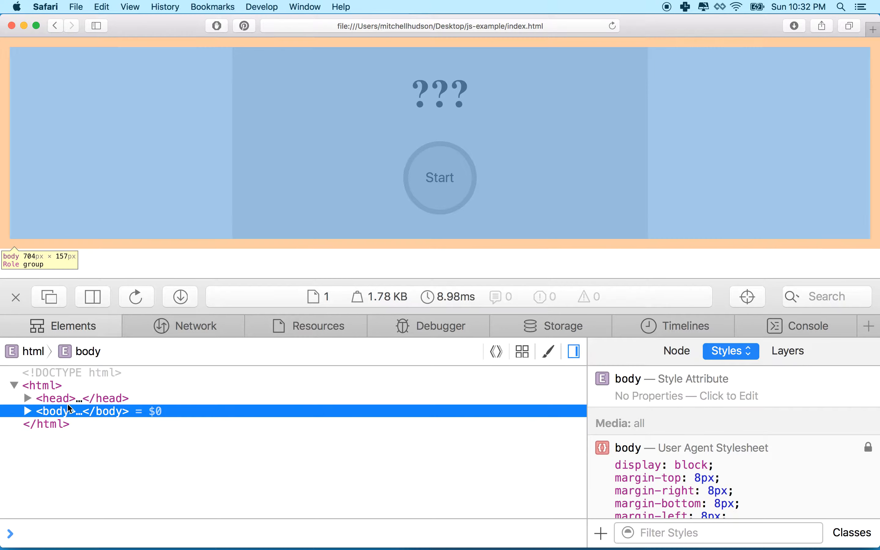
Expand body and the paragraph in Web Inspector to reveal the Start button, then return to the editor.
{"action": "left_click", "coordinate": [26, 411]}
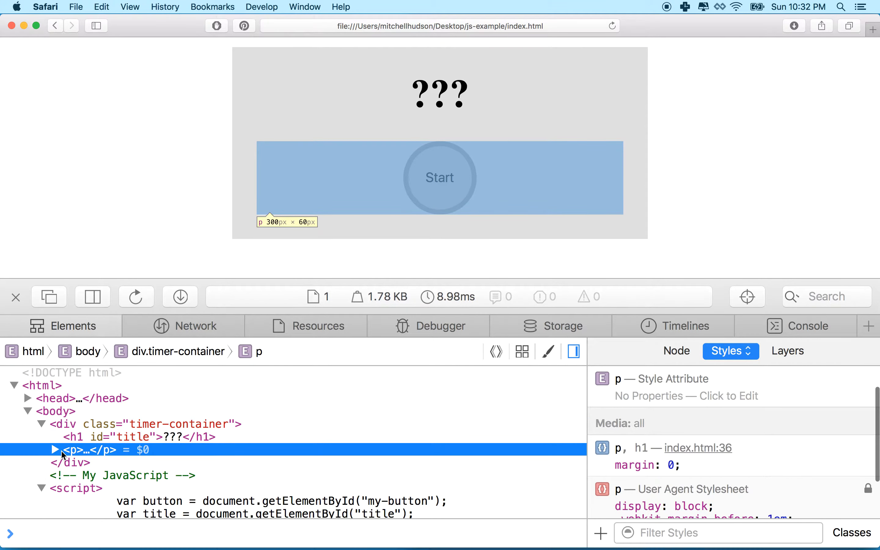
{"action": "left_click", "coordinate": [55, 450]}
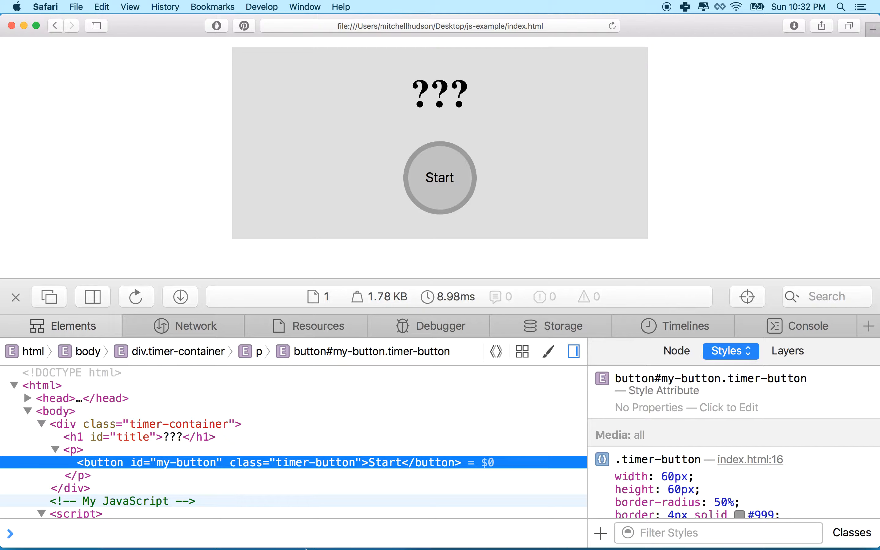
{"action": "left_click", "coordinate": [492, 537]}
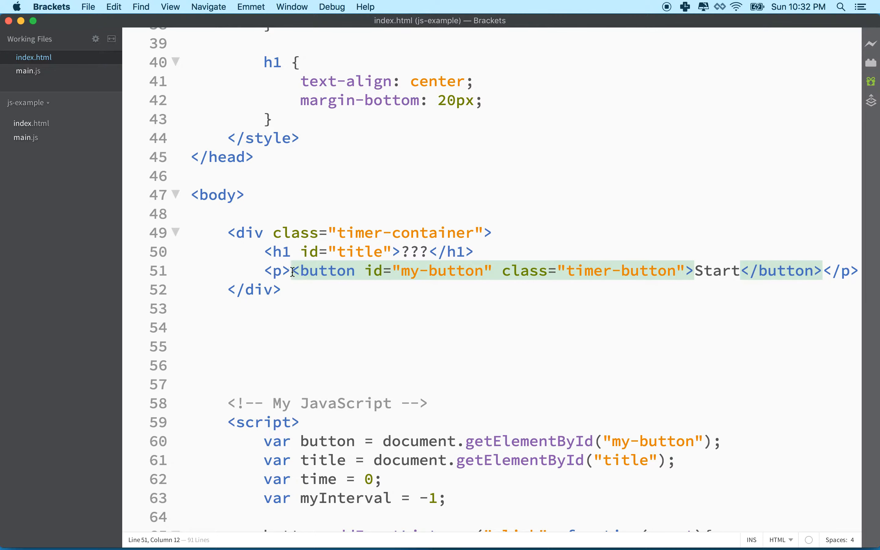
Duplicate the button line and rename the ids to start-button and reset-button.
{"action": "key", "text": "Enter"}
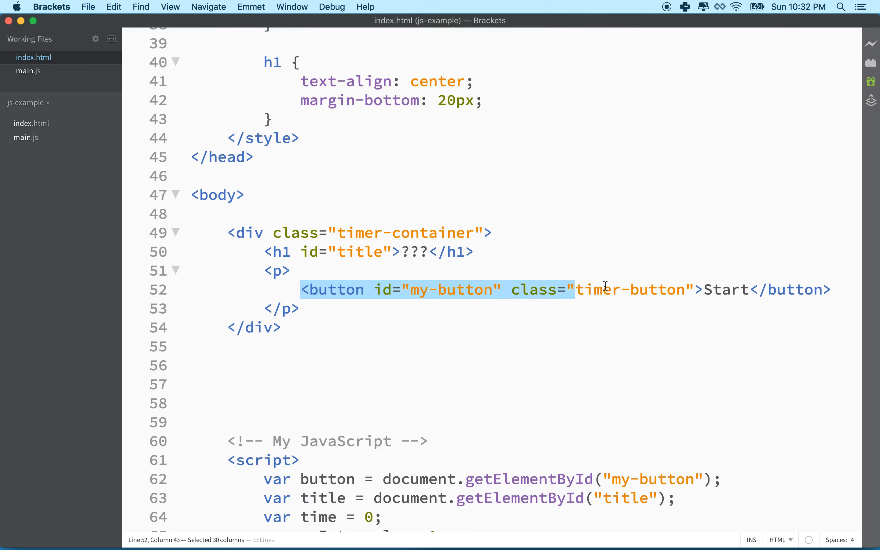
{"action": "left_click_drag", "start_coordinate": [575, 289], "coordinate": [830, 289]}
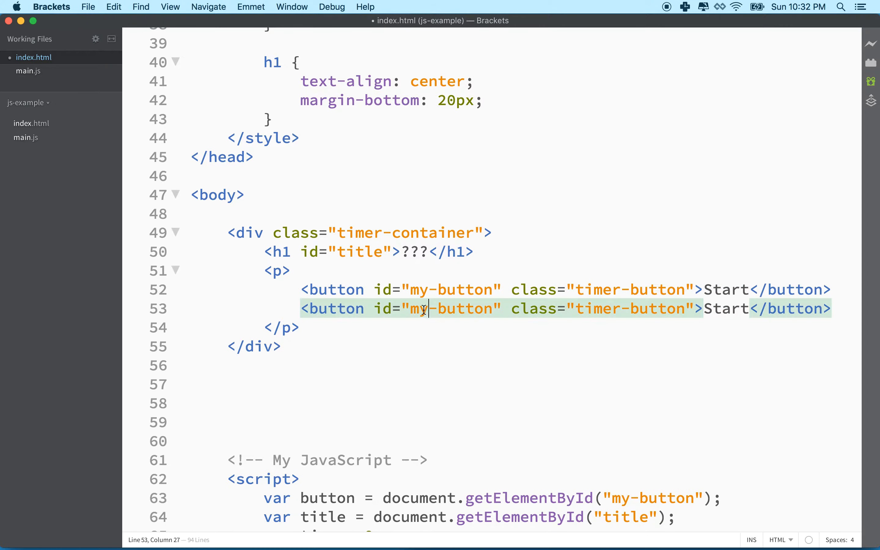
{"action": "double_click", "coordinate": [419, 309]}
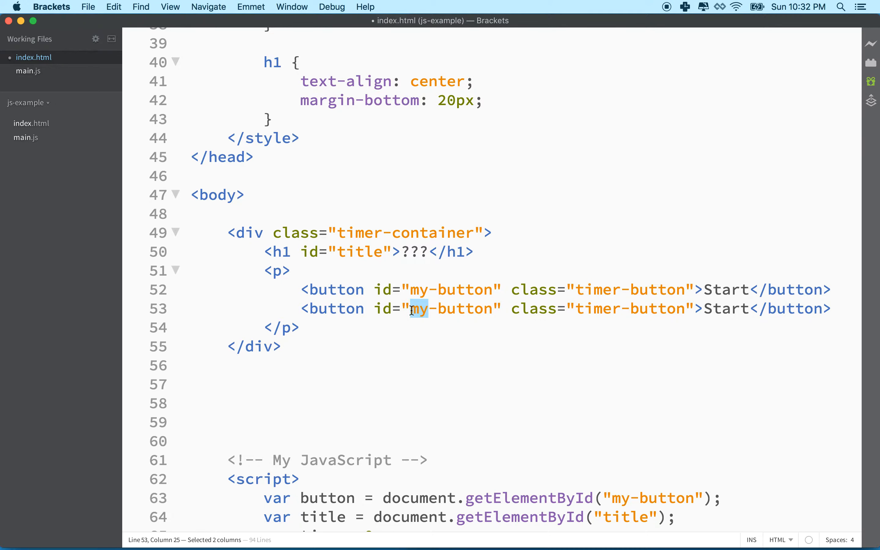
{"action": "type", "text": "reset"}
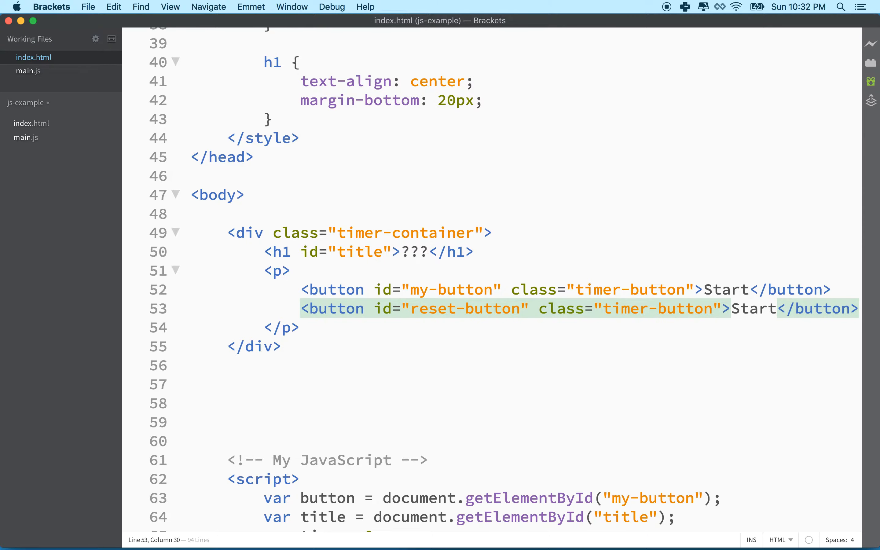
{"action": "left_click", "coordinate": [426, 289]}
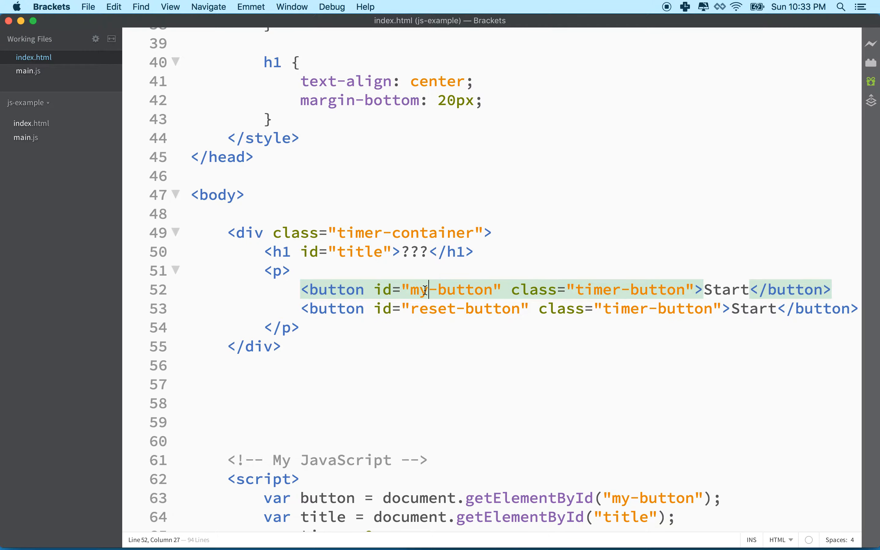
{"action": "type", "text": "start"}
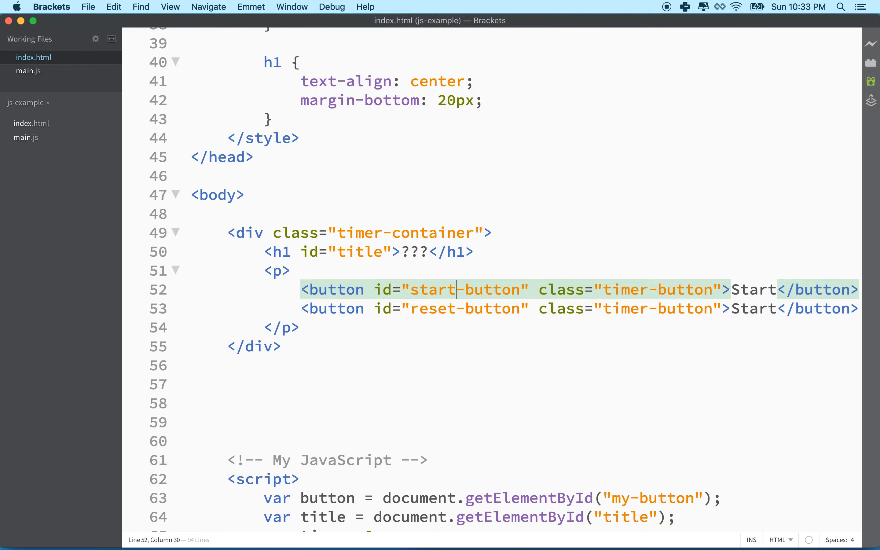
{"action": "mouse_move", "coordinate": [629, 284]}
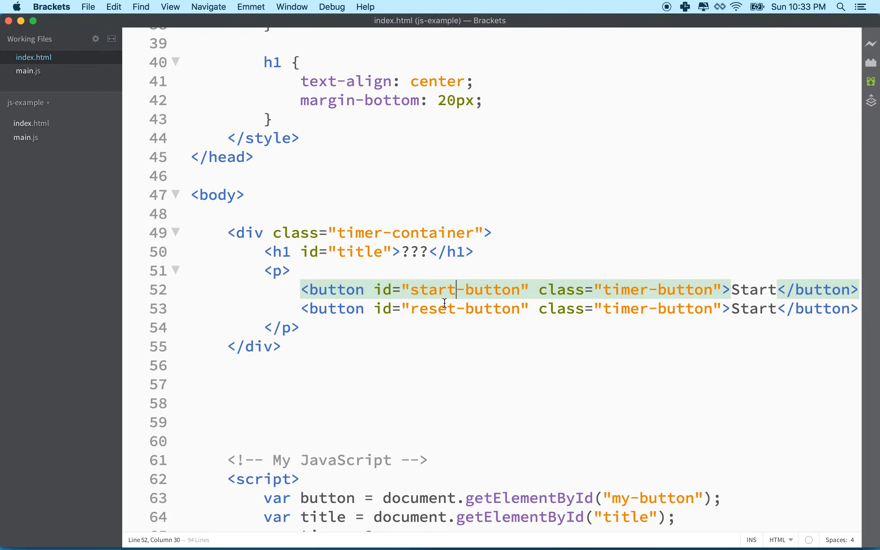
Scroll through the script to check the getElementById lookup for start-button.
{"action": "scroll", "scroll_direction": "down", "scroll_amount": 3}
{"action": "type", "text": "start"}
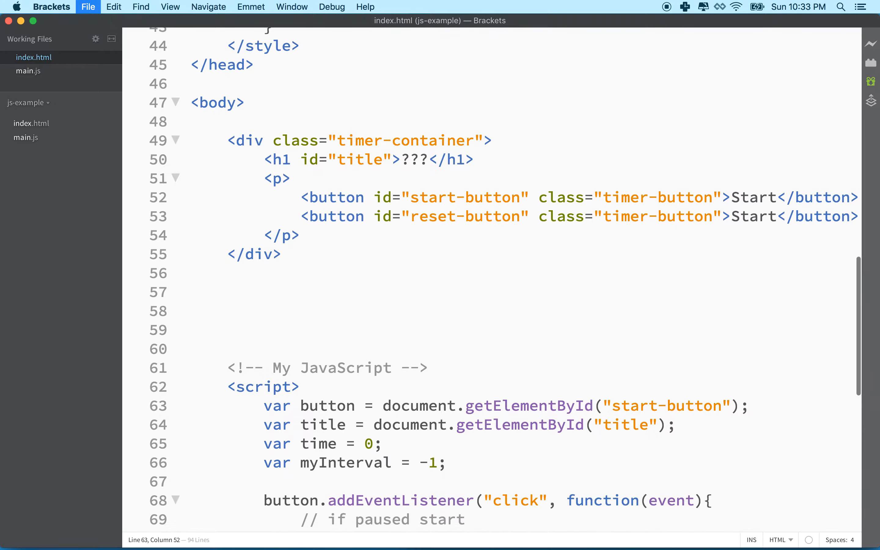
{"action": "scroll", "scroll_direction": "down", "scroll_amount": 3}
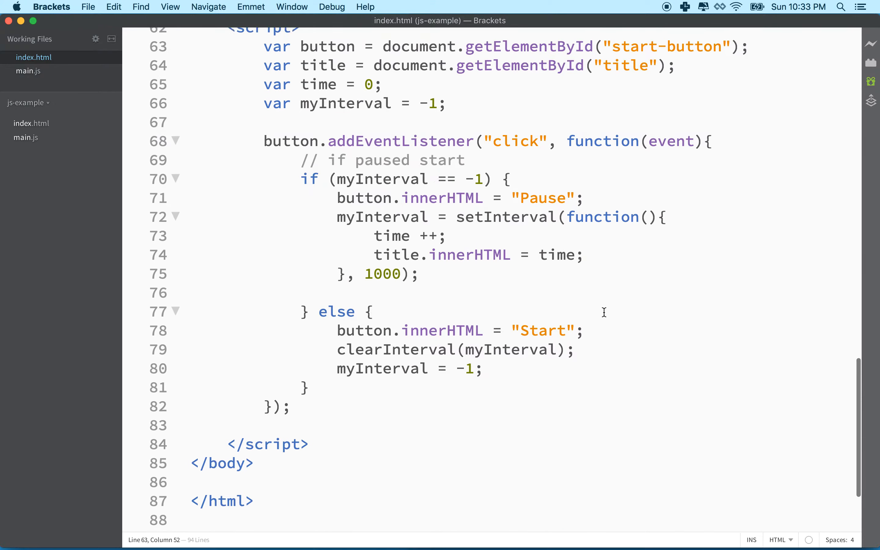
{"action": "scroll", "scroll_direction": "up", "scroll_amount": 3}
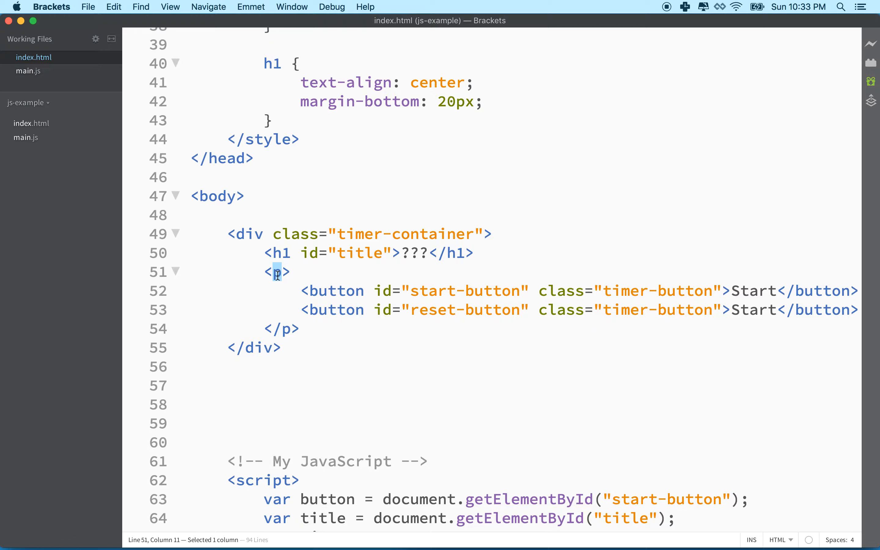
Turn the paragraph into a div with class="button-container" and save the page.
{"action": "type", "text": "div"}
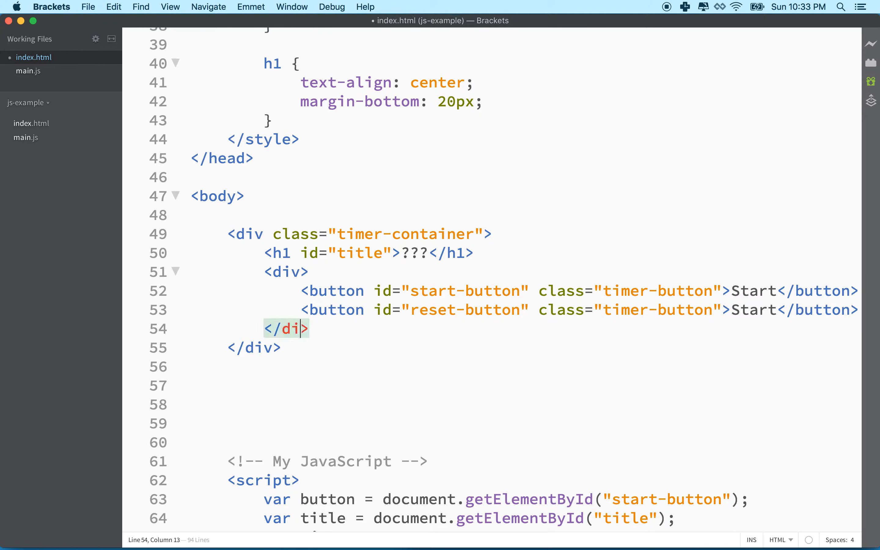
{"action": "type", "text": "v"}
{"action": "left_click", "coordinate": [286, 272]}
{"action": "type", "text": " class=\"\""}
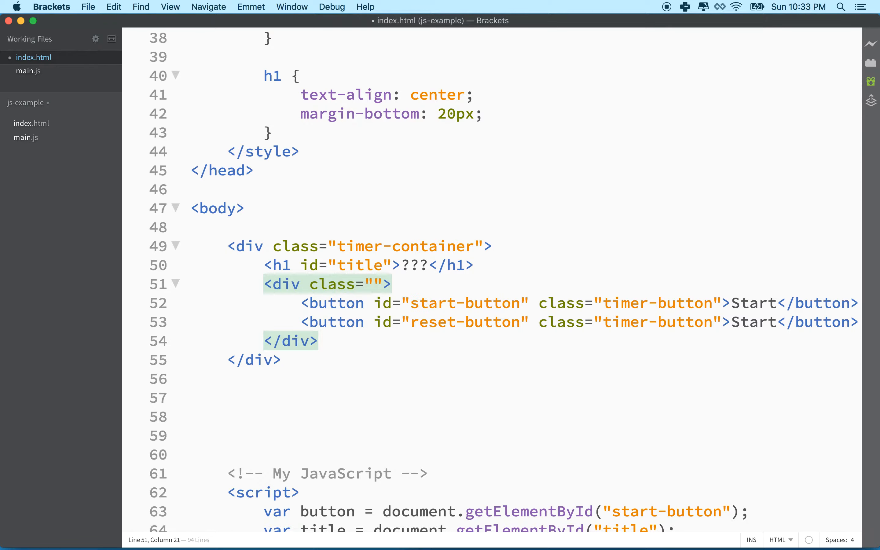
{"action": "left_click", "coordinate": [375, 283]}
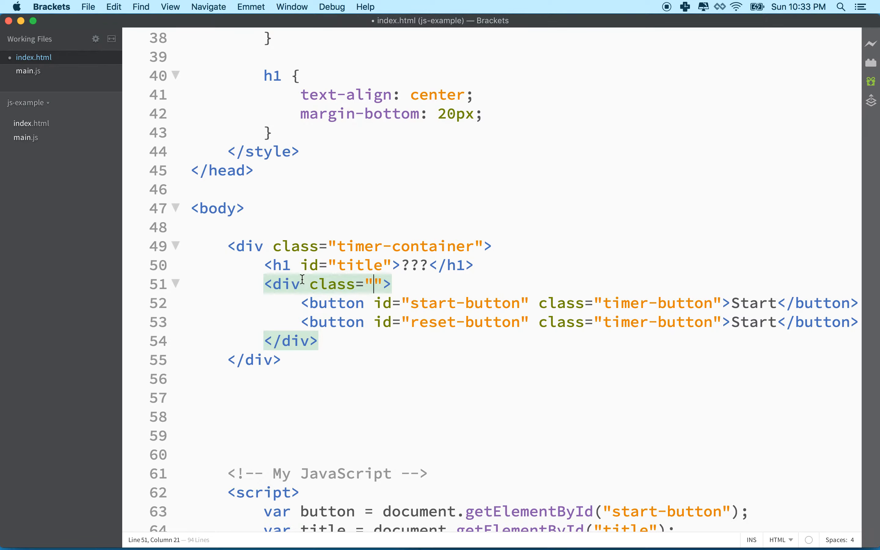
{"action": "type", "text": "but"}
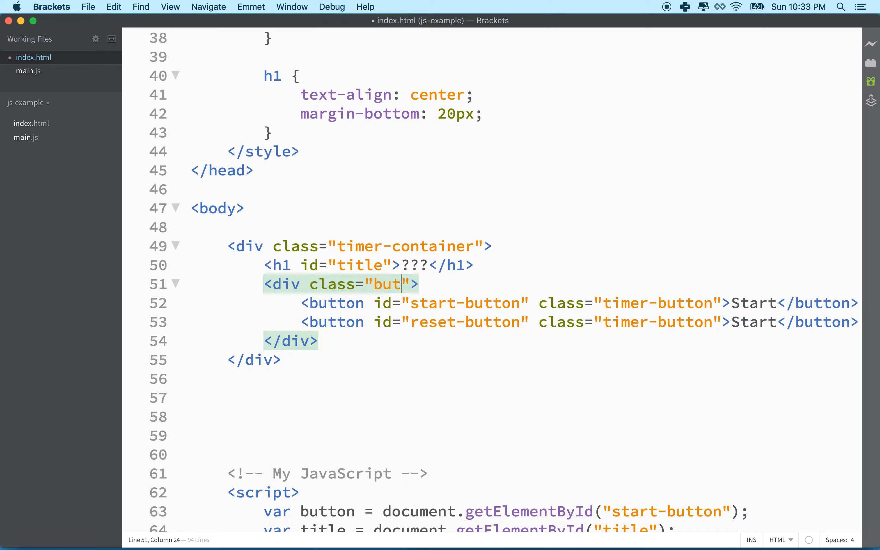
{"action": "type", "text": "ton-continer"}
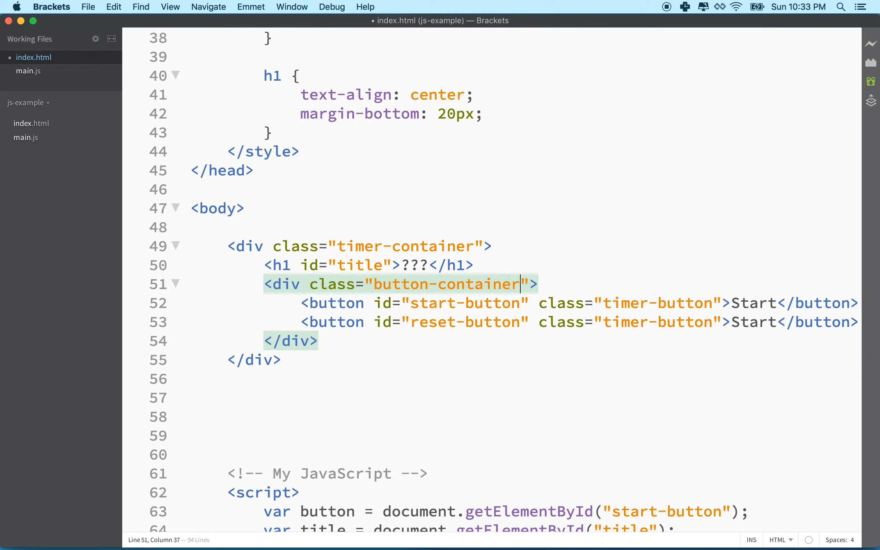
{"action": "key", "text": "cmd+s"}
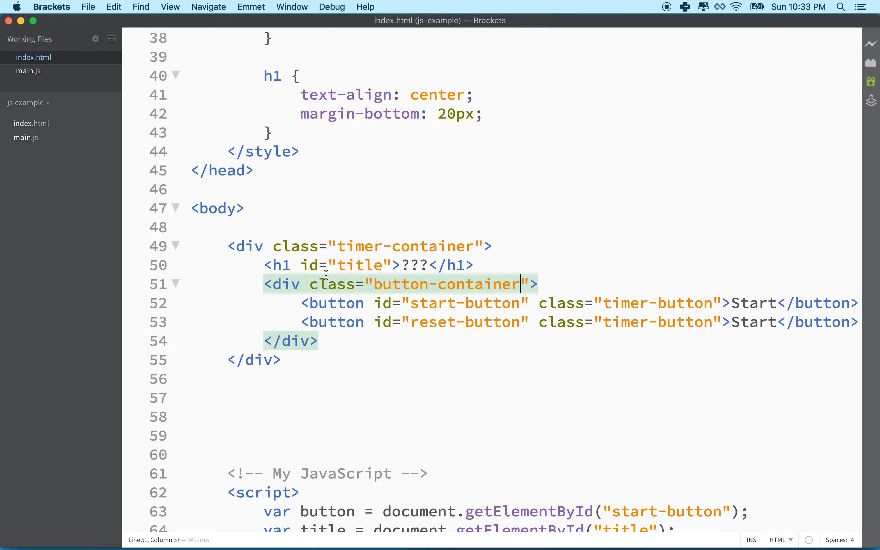
Change the second button's label from Start to Reset.
{"action": "double_click", "coordinate": [751, 322]}
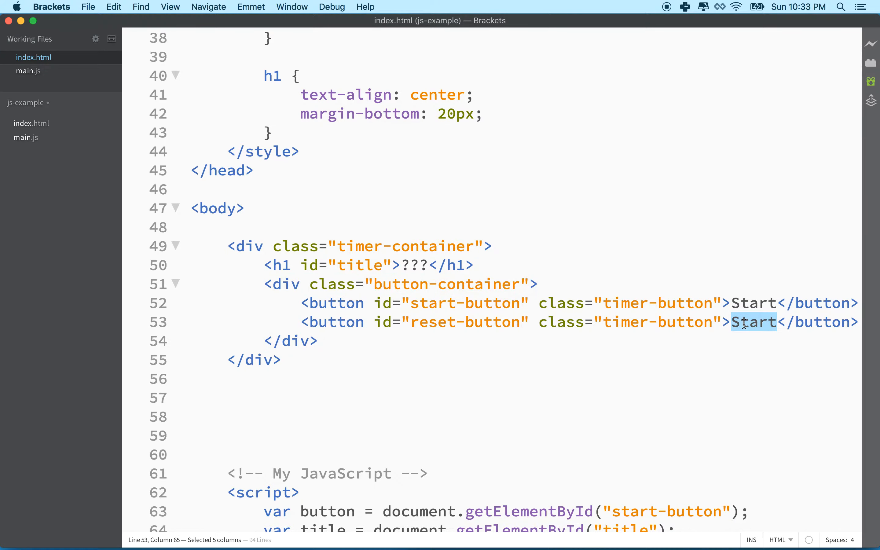
{"action": "type", "text": "Reset"}
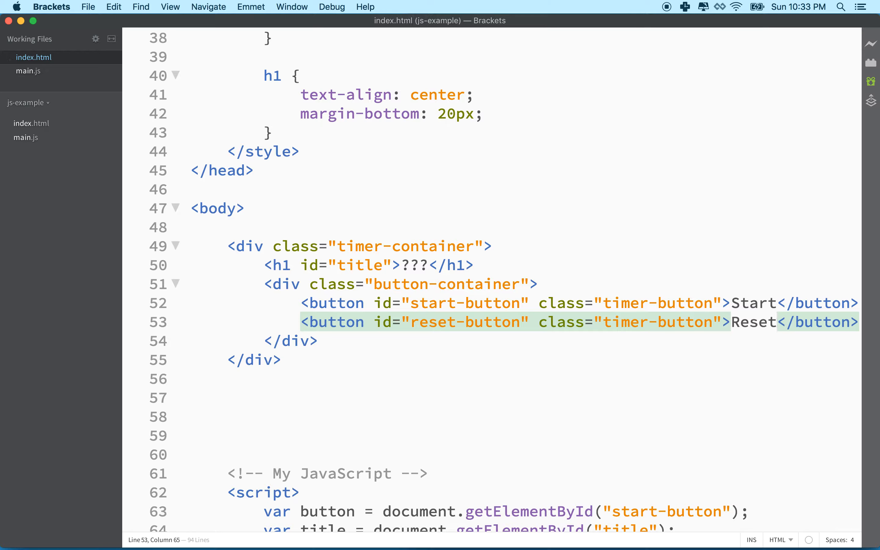
{"action": "mouse_move", "coordinate": [290, 285]}
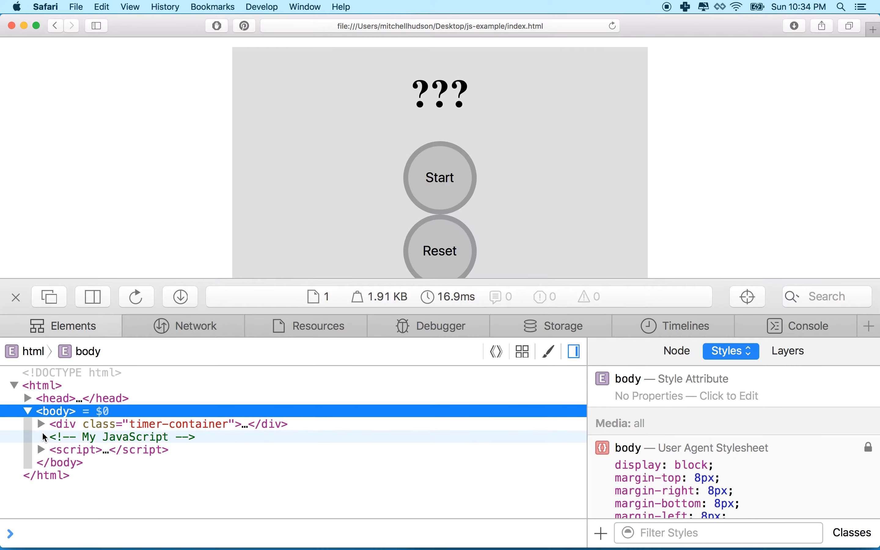
Expand timer-container and button-container in the inspector to show both buttons.
{"action": "left_click", "coordinate": [42, 424]}
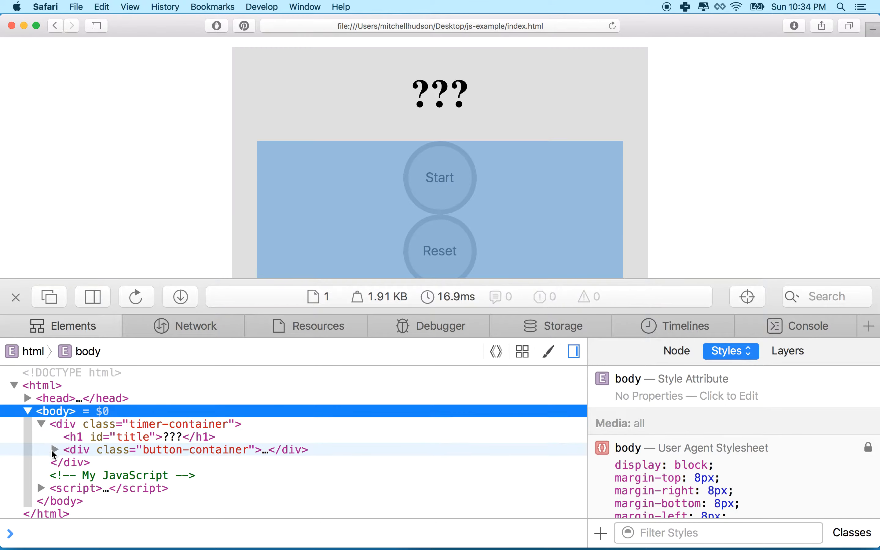
{"action": "left_click", "coordinate": [54, 450]}
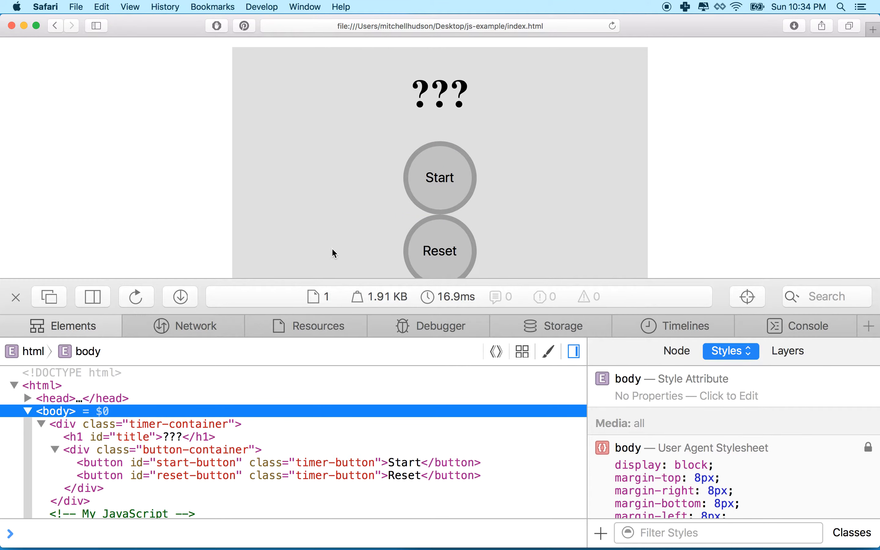
{"action": "mouse_move", "coordinate": [545, 199]}
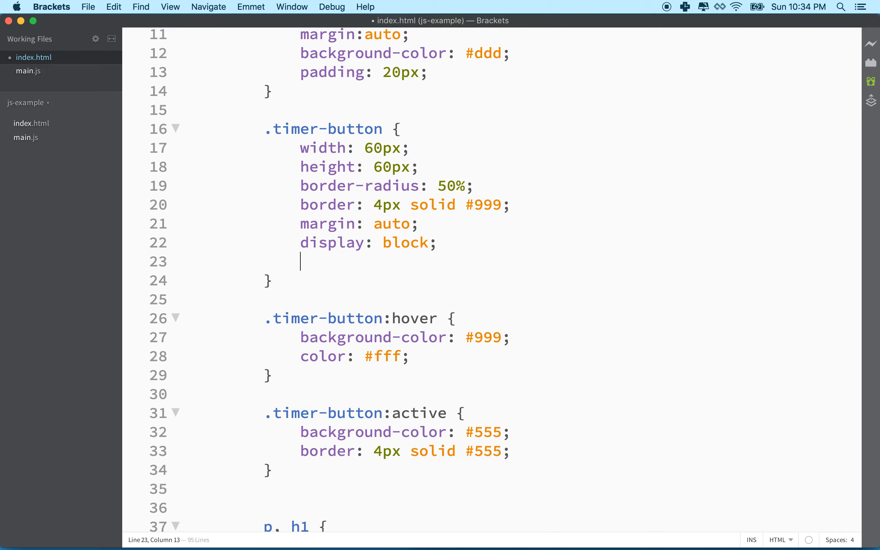
Add float: left to the .timer-button rule and select the new declaration.
{"action": "type", "text": "float:"}
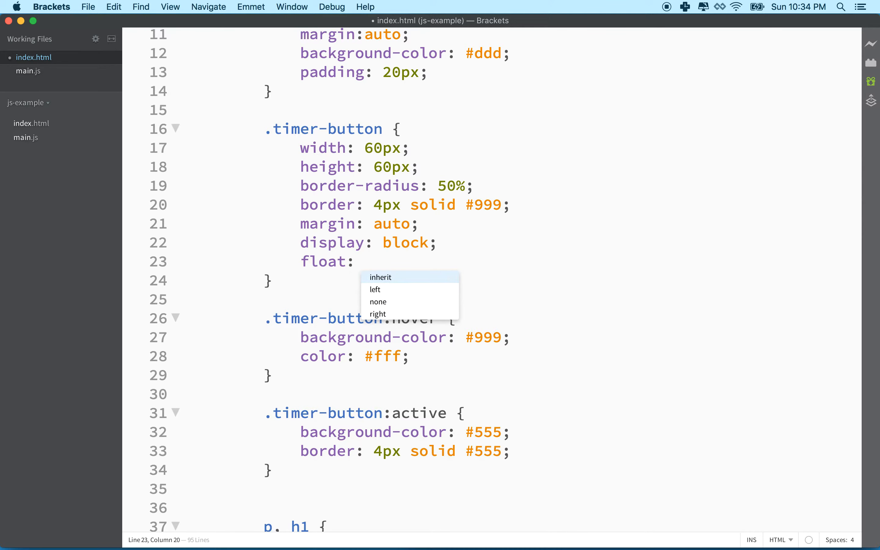
{"action": "left_click", "coordinate": [375, 290]}
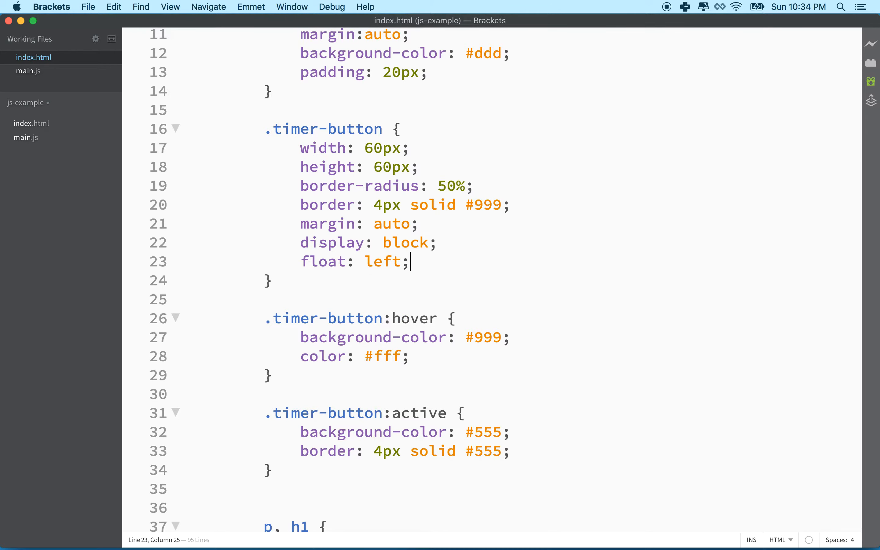
{"action": "left_click", "coordinate": [301, 261]}
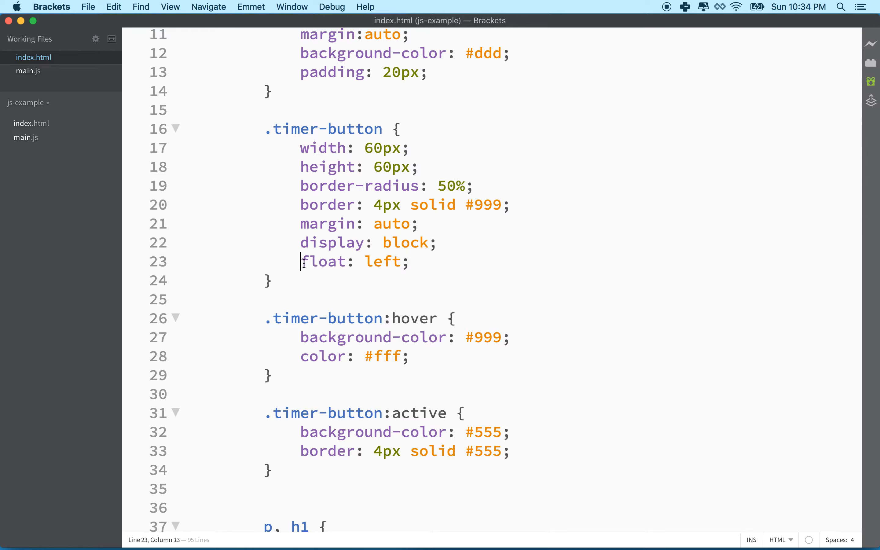
{"action": "left_click_drag", "start_coordinate": [300, 261], "coordinate": [410, 262]}
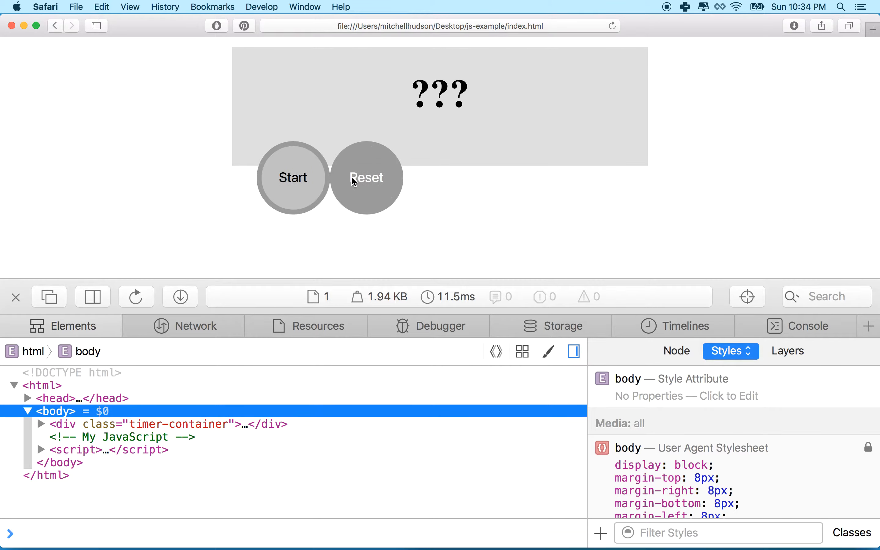
{"action": "mouse_move", "coordinate": [334, 198]}
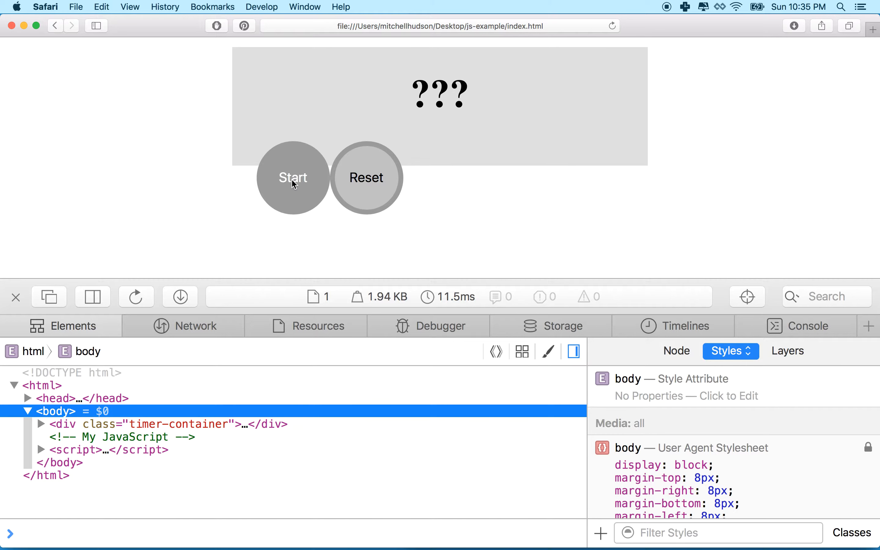
{"action": "mouse_move", "coordinate": [315, 202]}
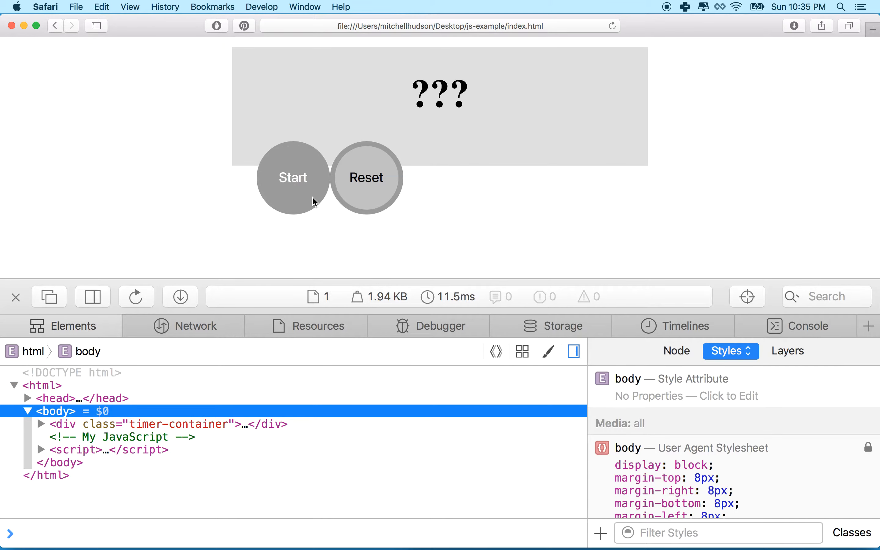
{"action": "mouse_move", "coordinate": [568, 155]}
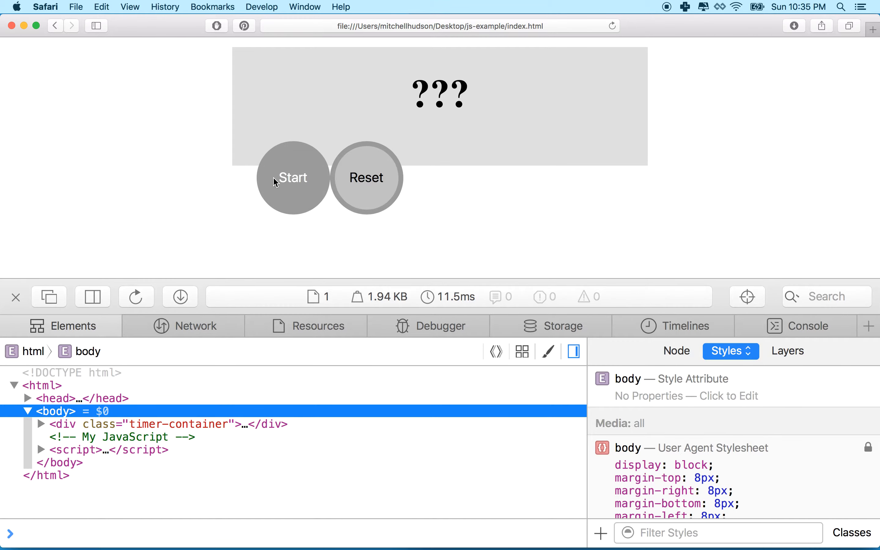
{"action": "mouse_move", "coordinate": [330, 249]}
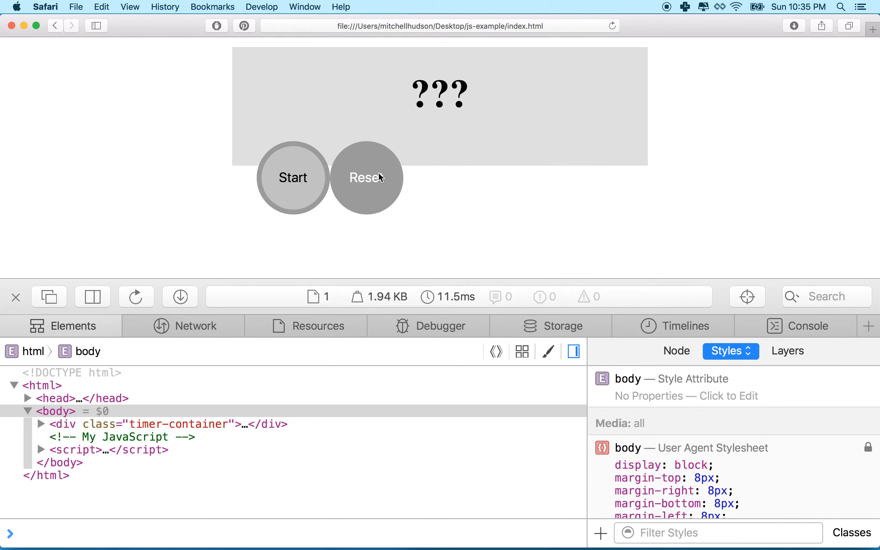
{"action": "mouse_move", "coordinate": [359, 170]}
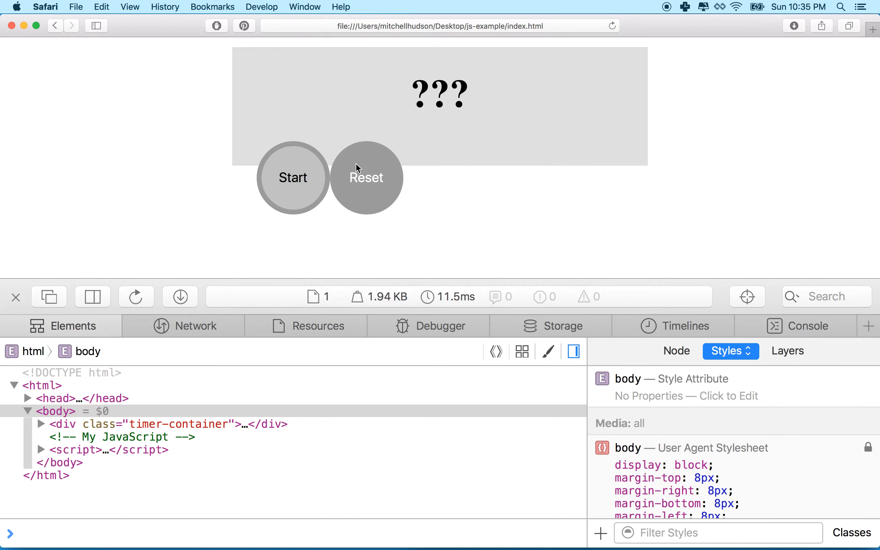
{"action": "mouse_move", "coordinate": [465, 144]}
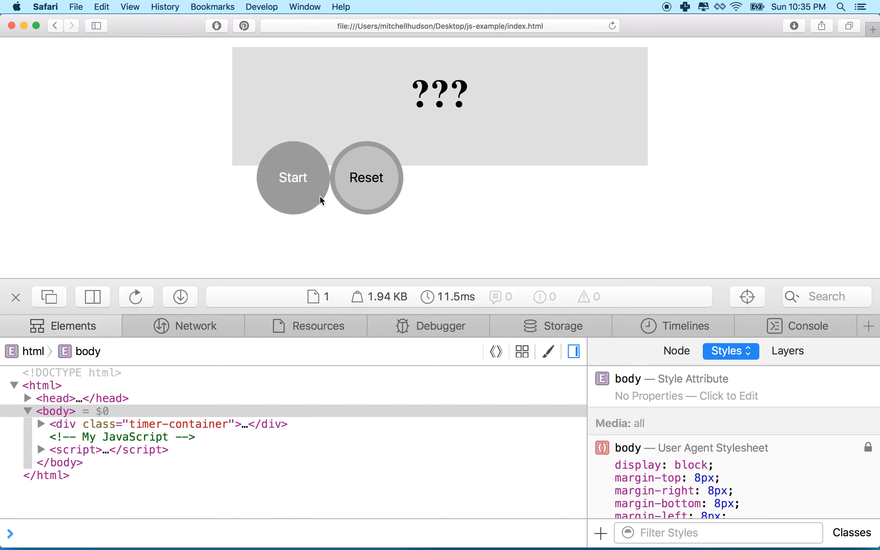
{"action": "mouse_move", "coordinate": [321, 188]}
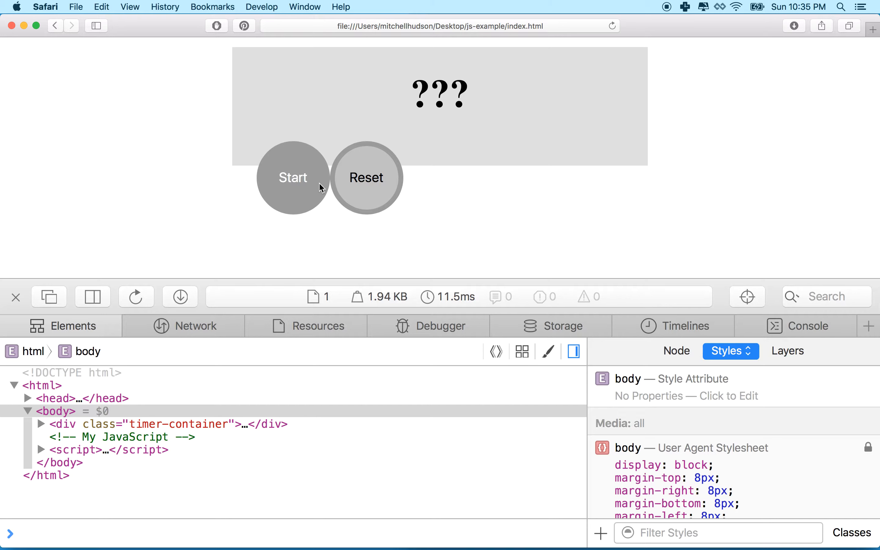
{"action": "mouse_move", "coordinate": [248, 150]}
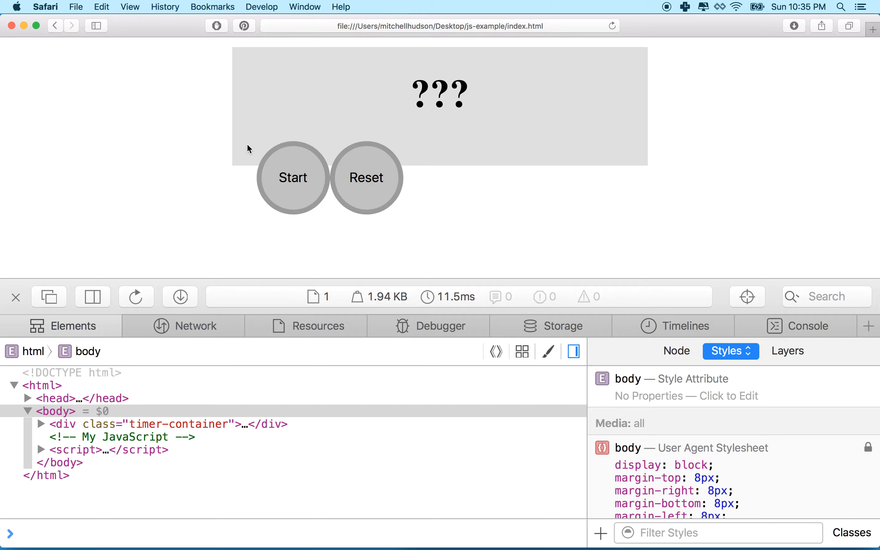
{"action": "mouse_move", "coordinate": [267, 225]}
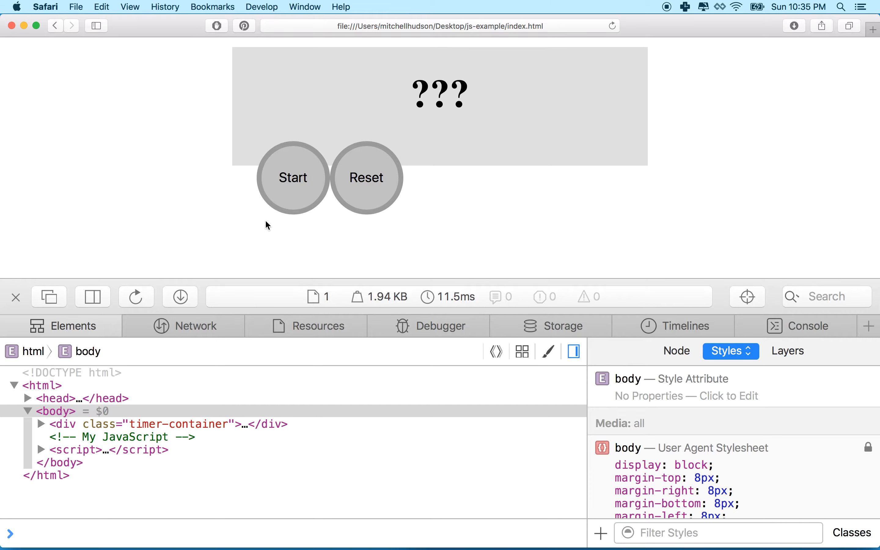
{"action": "mouse_move", "coordinate": [305, 194]}
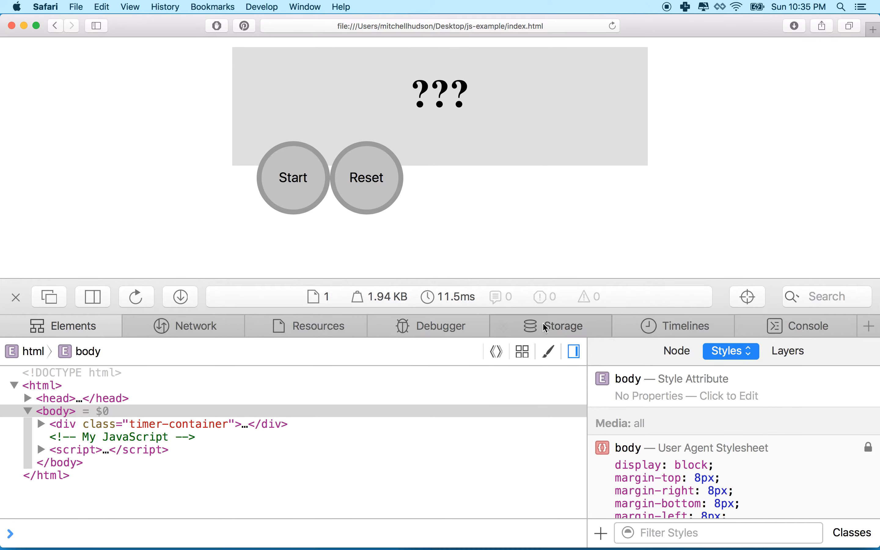
{"action": "mouse_move", "coordinate": [602, 169]}
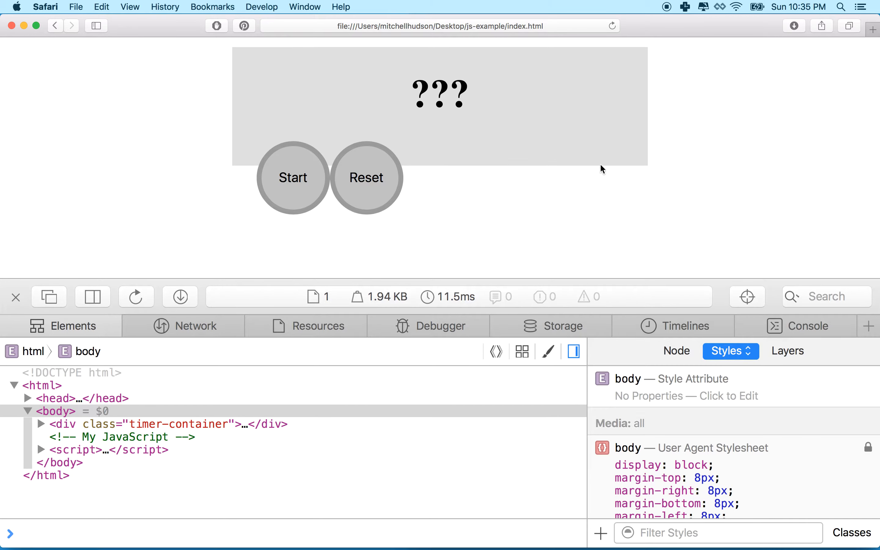
{"action": "mouse_move", "coordinate": [591, 118]}
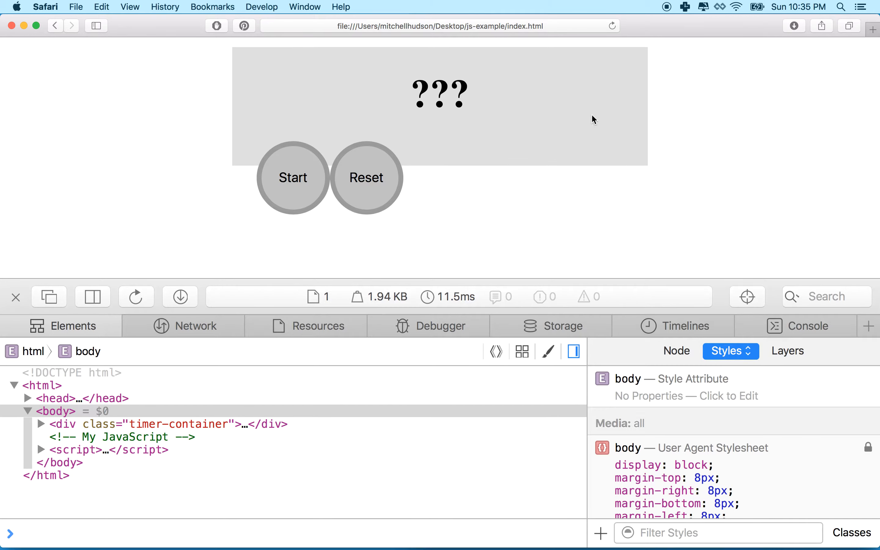
{"action": "mouse_move", "coordinate": [453, 217]}
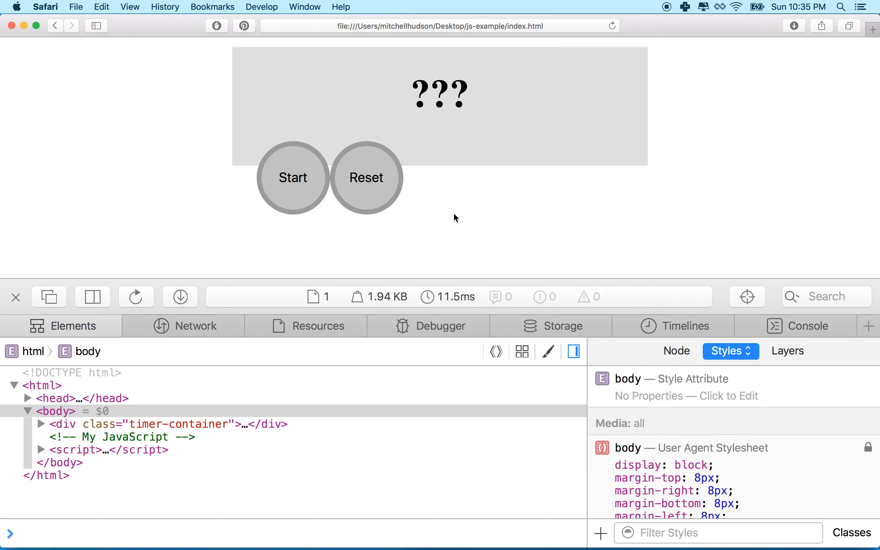
{"action": "mouse_move", "coordinate": [610, 158]}
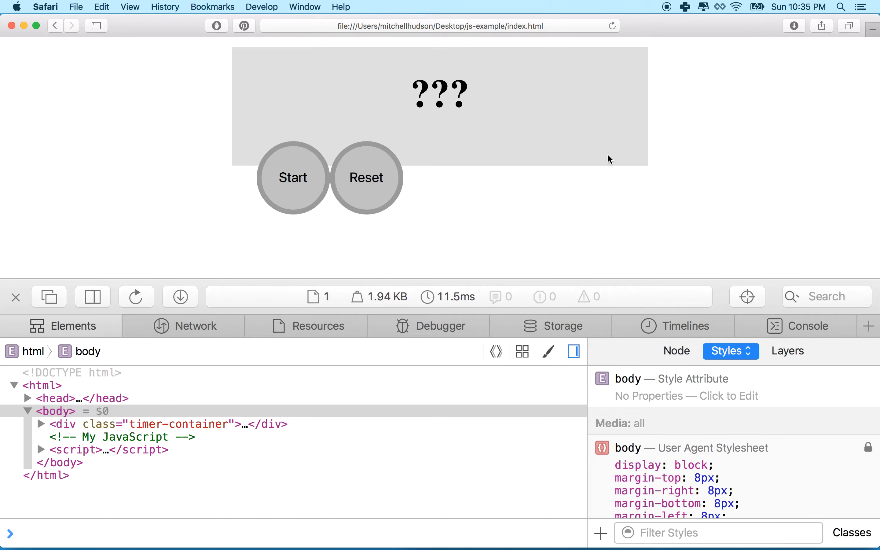
{"action": "mouse_move", "coordinate": [317, 177]}
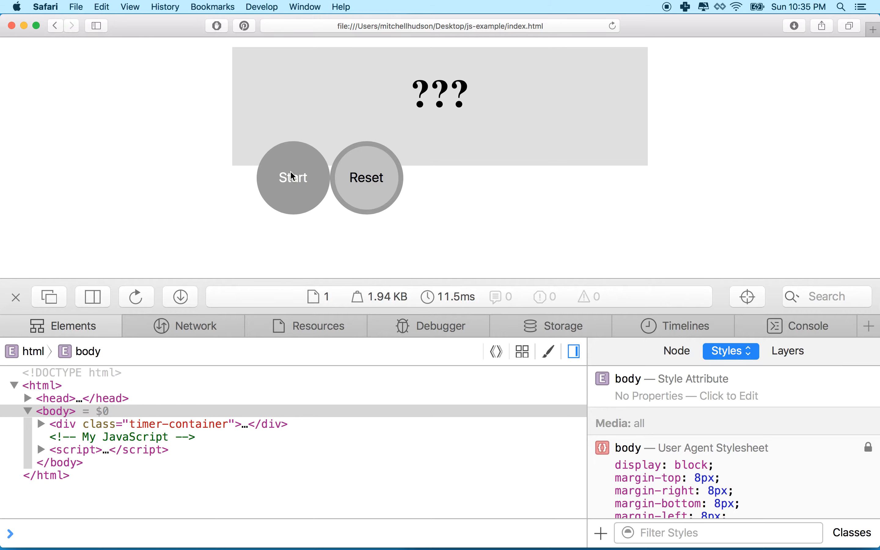
{"action": "mouse_move", "coordinate": [273, 196]}
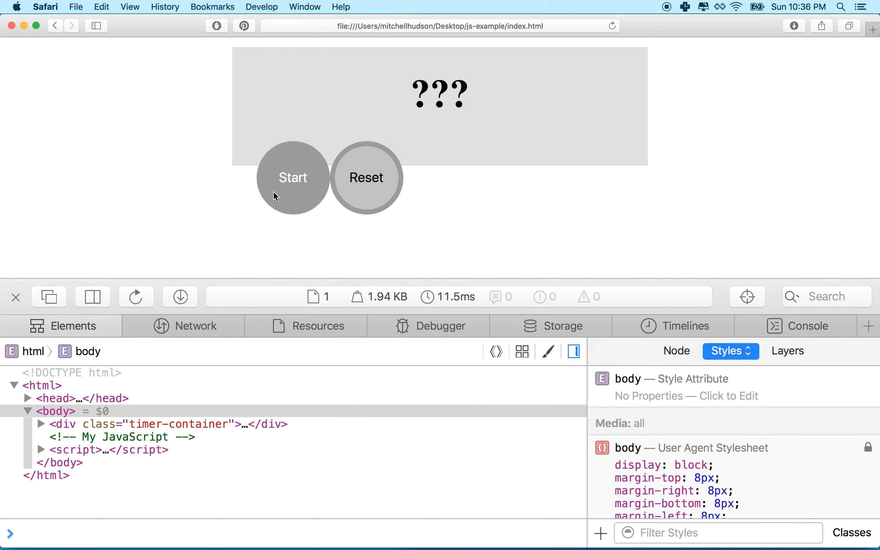
{"action": "mouse_move", "coordinate": [327, 230]}
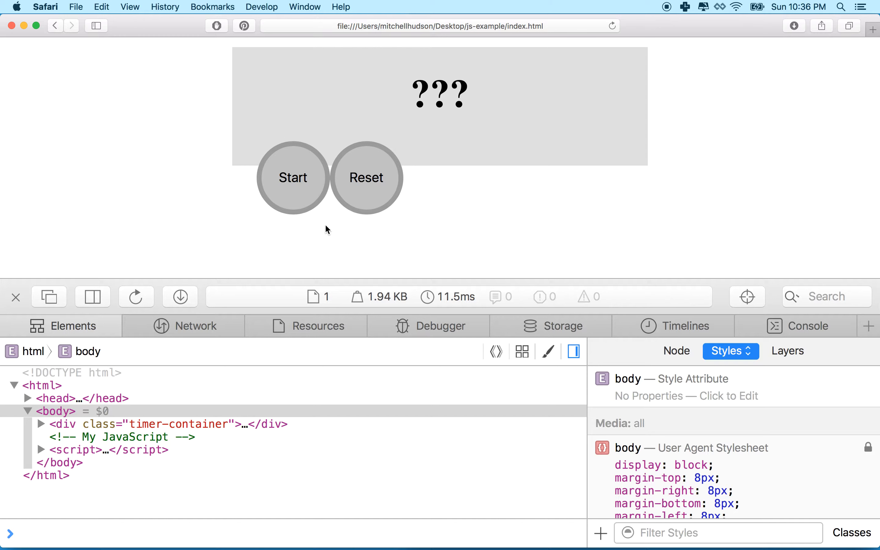
{"action": "mouse_move", "coordinate": [371, 181]}
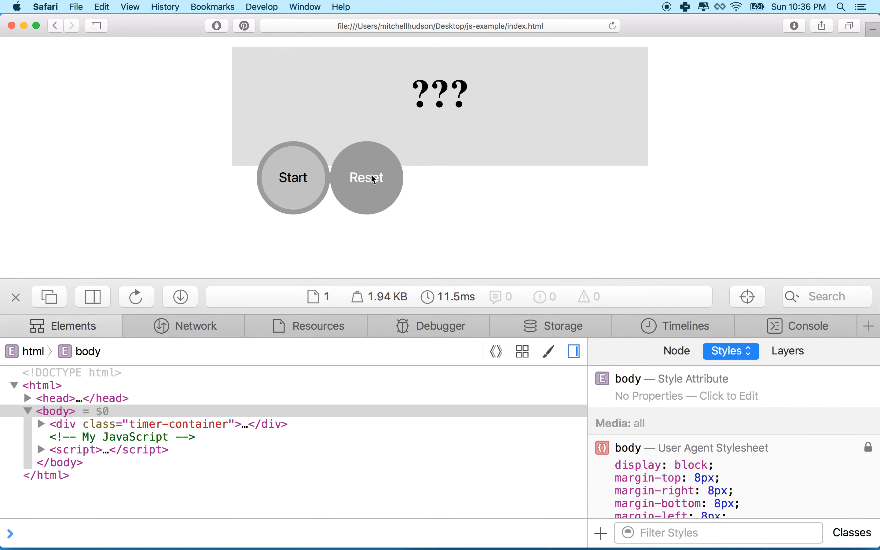
{"action": "mouse_move", "coordinate": [594, 265]}
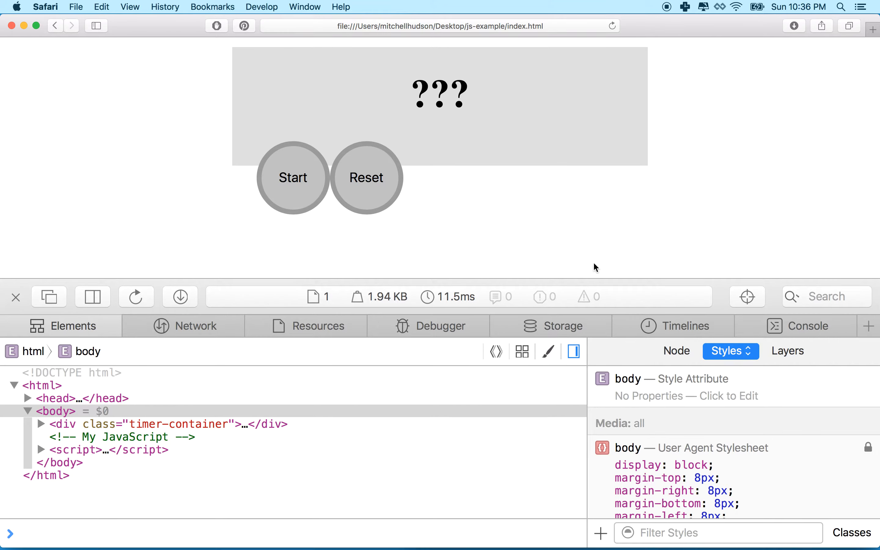
{"action": "mouse_move", "coordinate": [591, 199]}
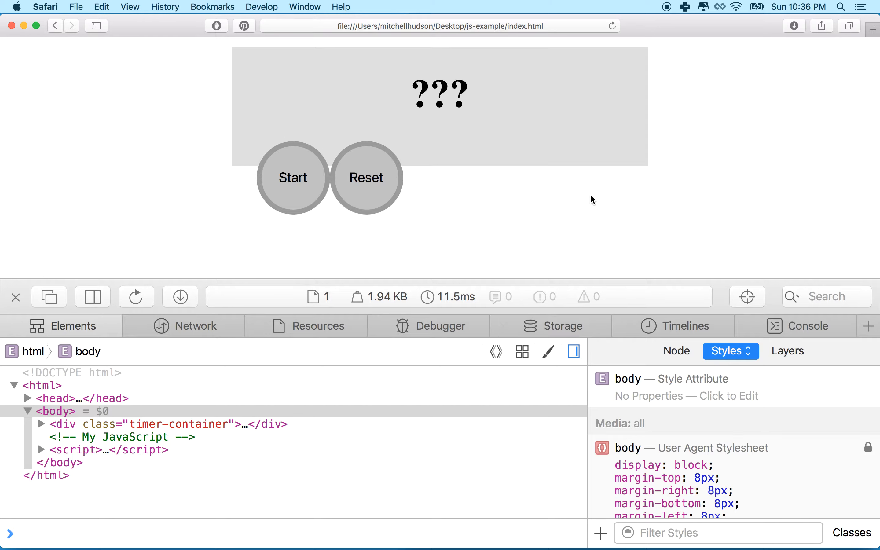
{"action": "mouse_move", "coordinate": [630, 152]}
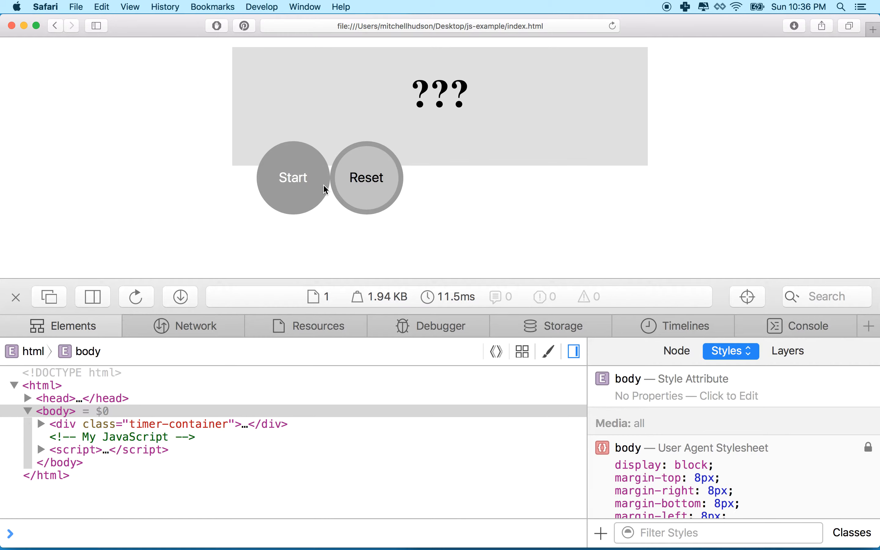
{"action": "mouse_move", "coordinate": [328, 179]}
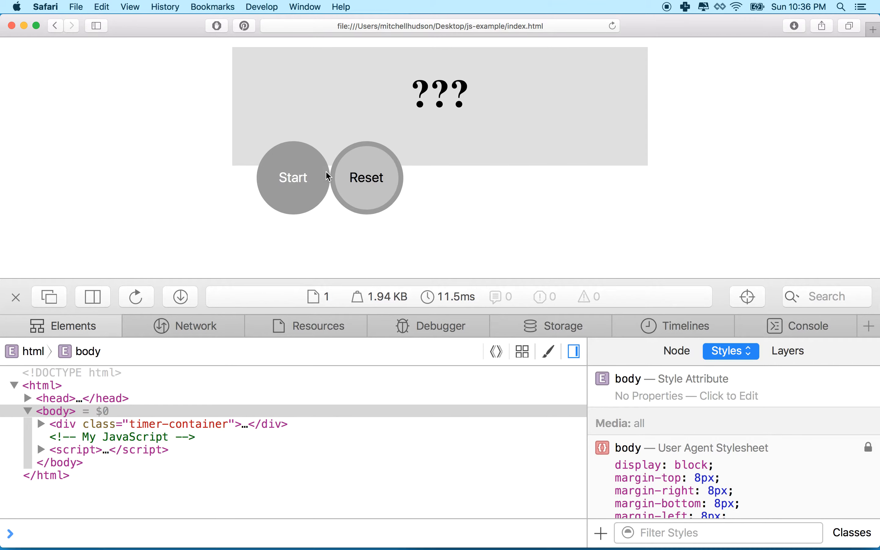
{"action": "mouse_move", "coordinate": [260, 192]}
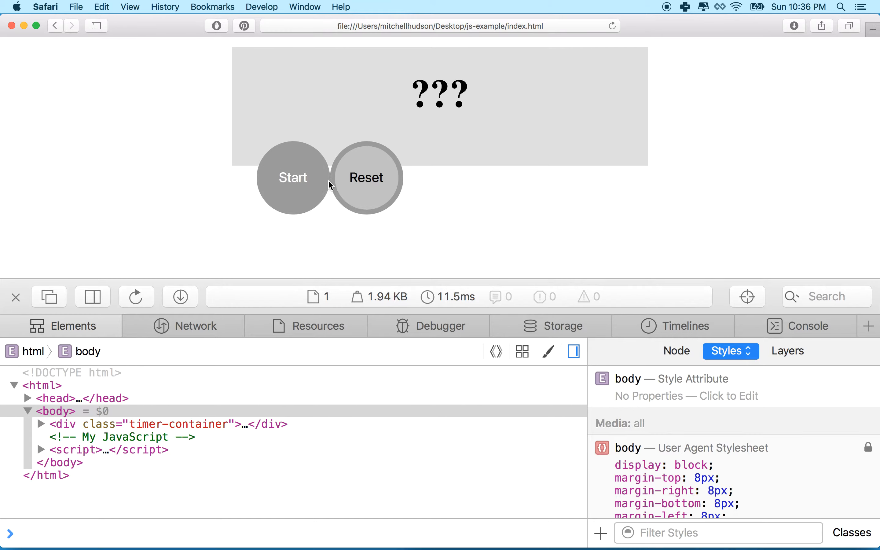
{"action": "mouse_move", "coordinate": [328, 181]}
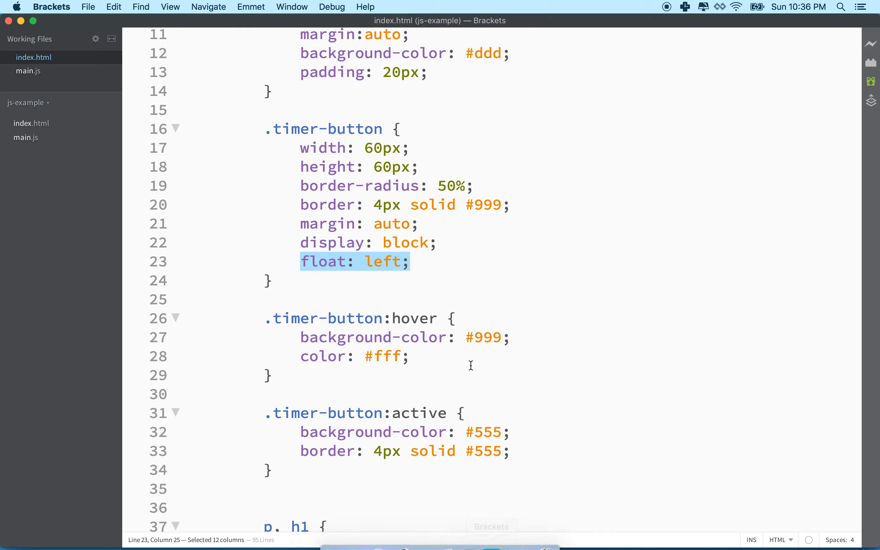
{"action": "mouse_move", "coordinate": [368, 223]}
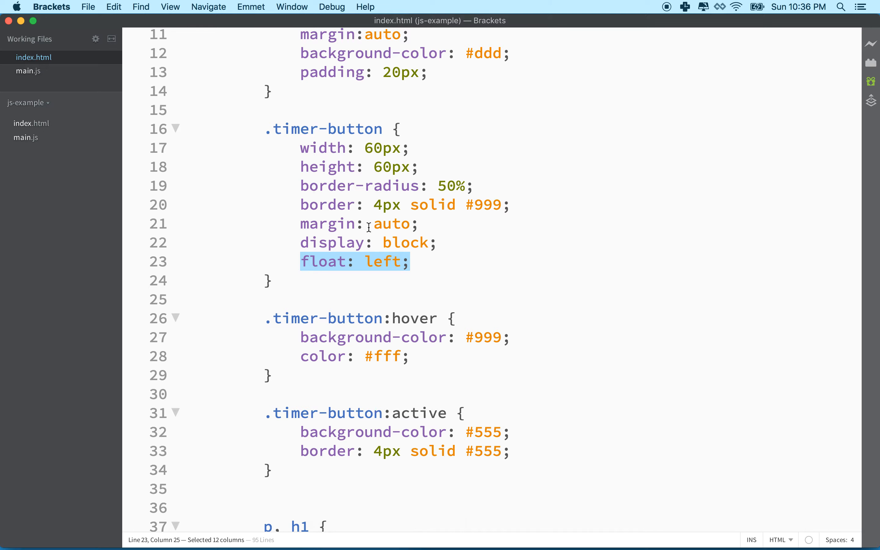
Change the .timer-button margin from auto to 10px auto and view the page in Safari.
{"action": "double_click", "coordinate": [391, 224]}
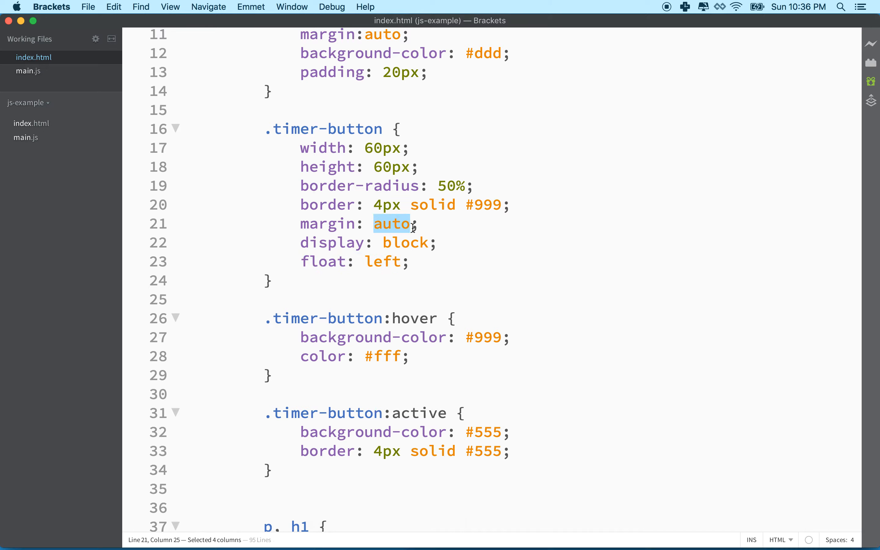
{"action": "left_click_drag", "start_coordinate": [413, 224], "coordinate": [300, 224]}
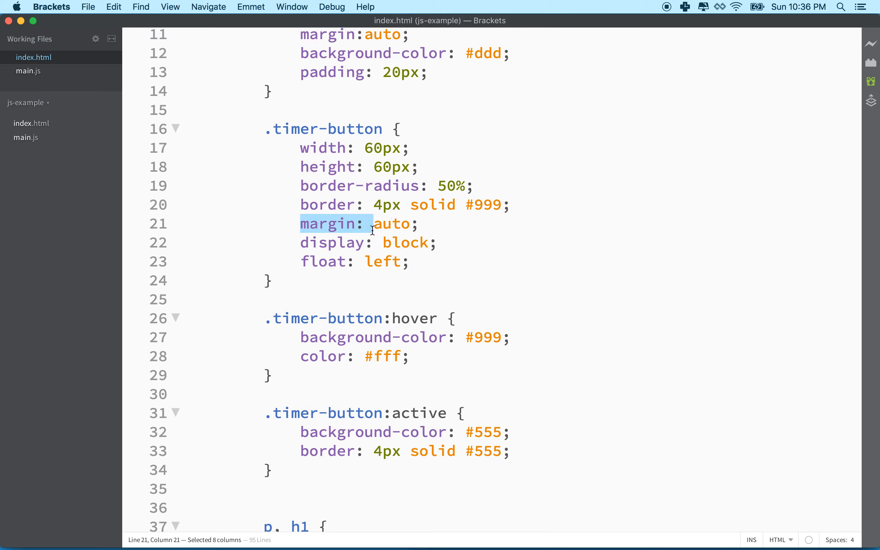
{"action": "left_click_drag", "start_coordinate": [372, 224], "coordinate": [423, 224]}
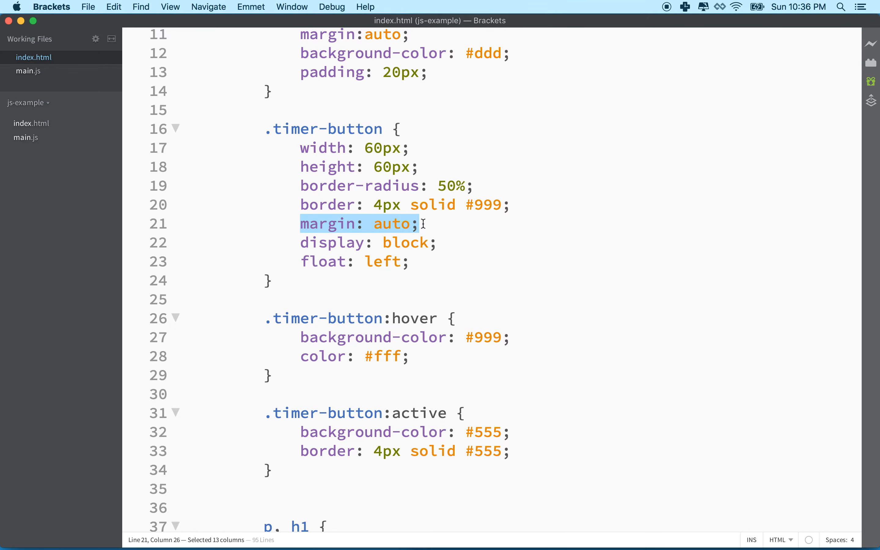
{"action": "left_click", "coordinate": [373, 223]}
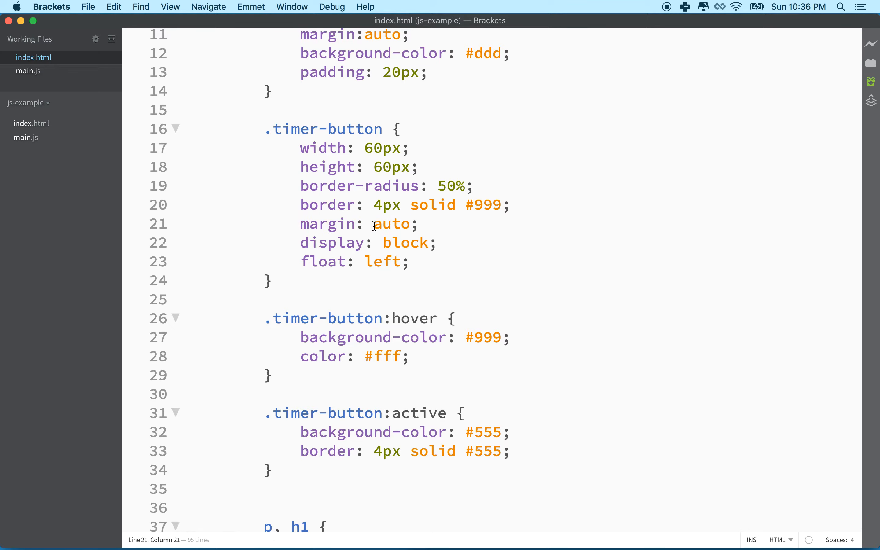
{"action": "type", "text": "10p"}
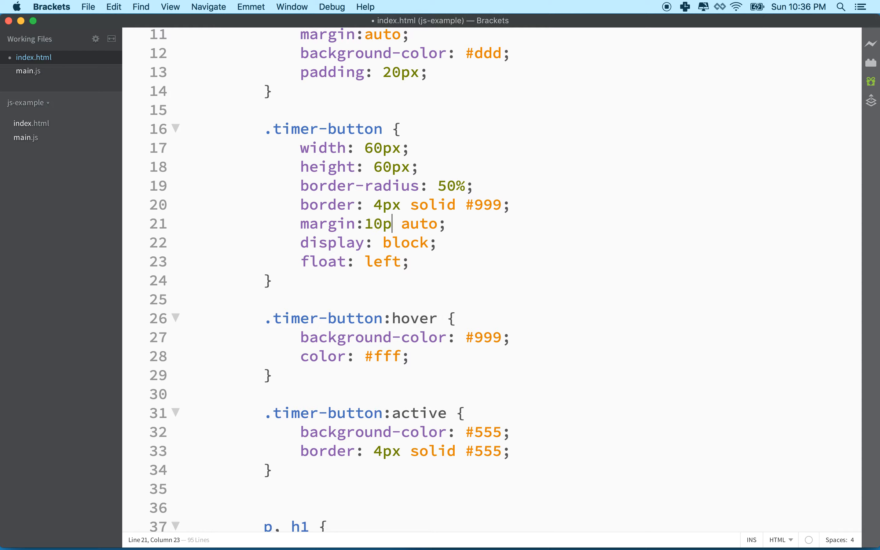
{"action": "type", "text": "x"}
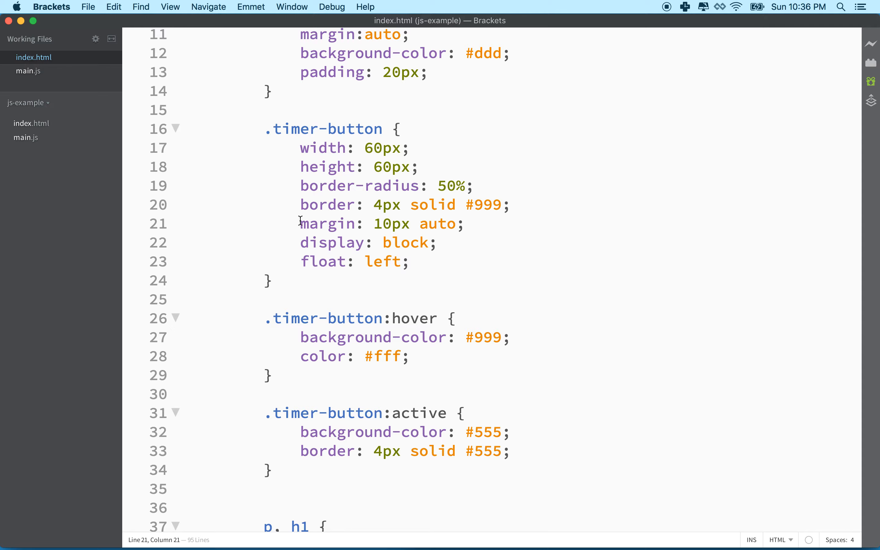
{"action": "left_click_drag", "start_coordinate": [301, 224], "coordinate": [464, 224]}
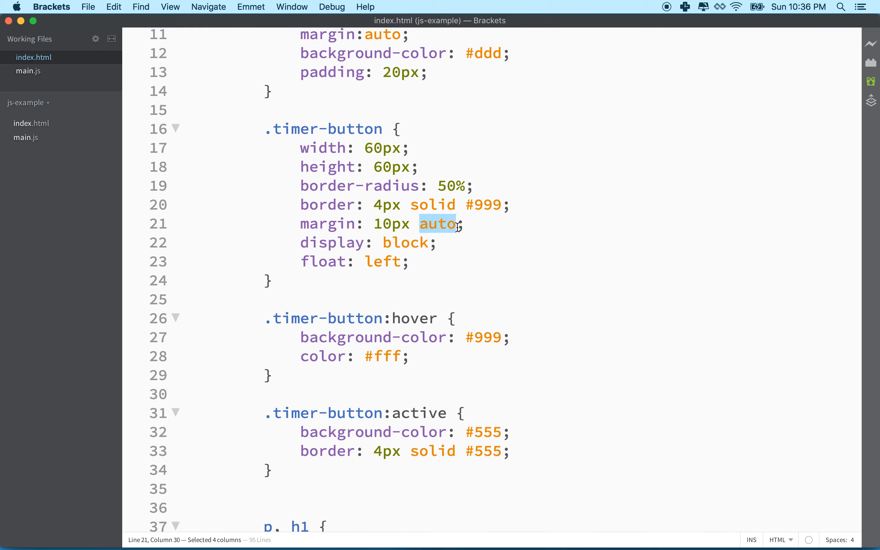
{"action": "mouse_move", "coordinate": [405, 224]}
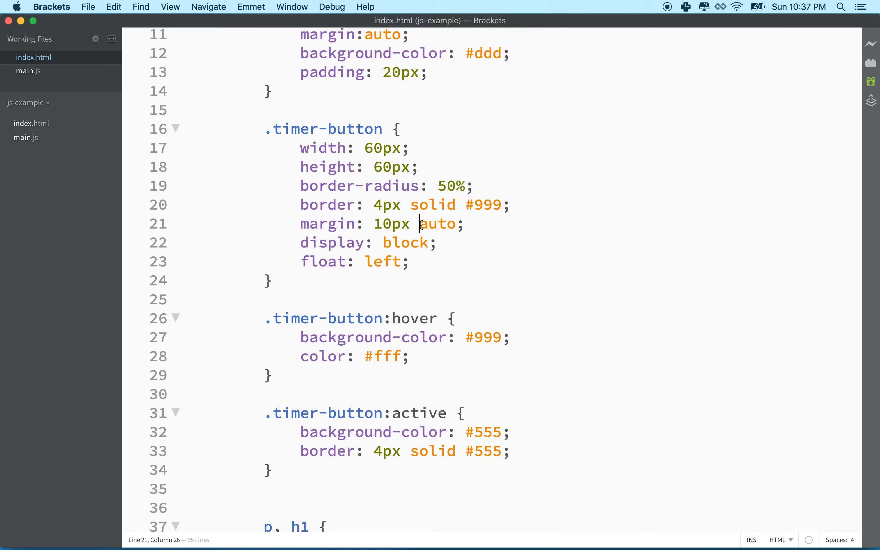
{"action": "double_click", "coordinate": [437, 223]}
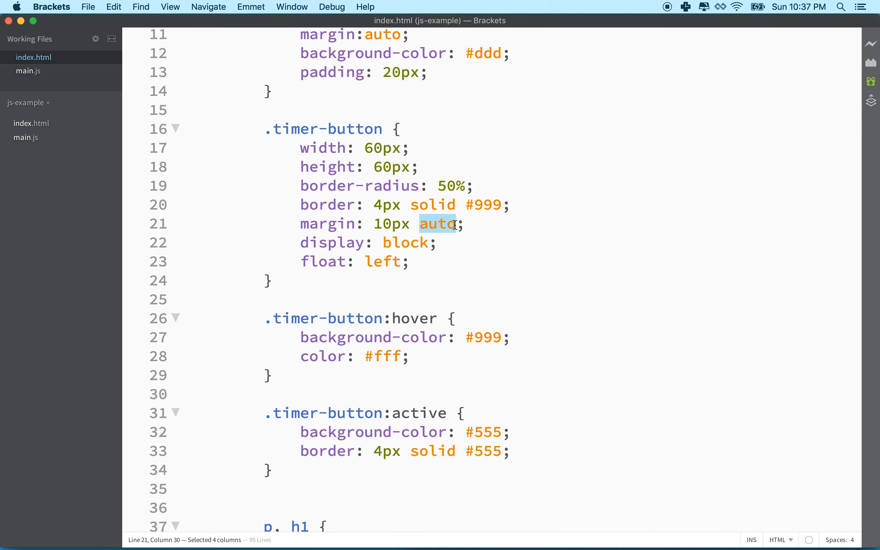
{"action": "left_click", "coordinate": [88, 7]}
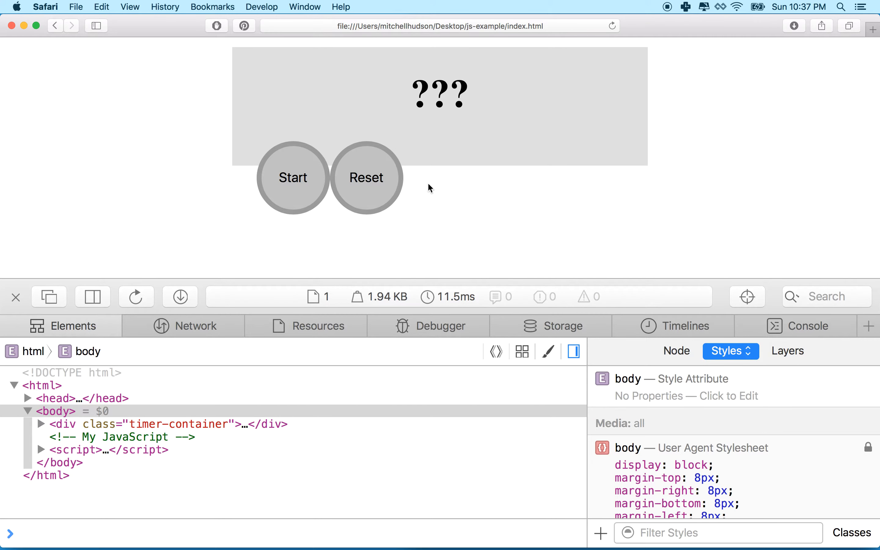
{"action": "mouse_move", "coordinate": [323, 244]}
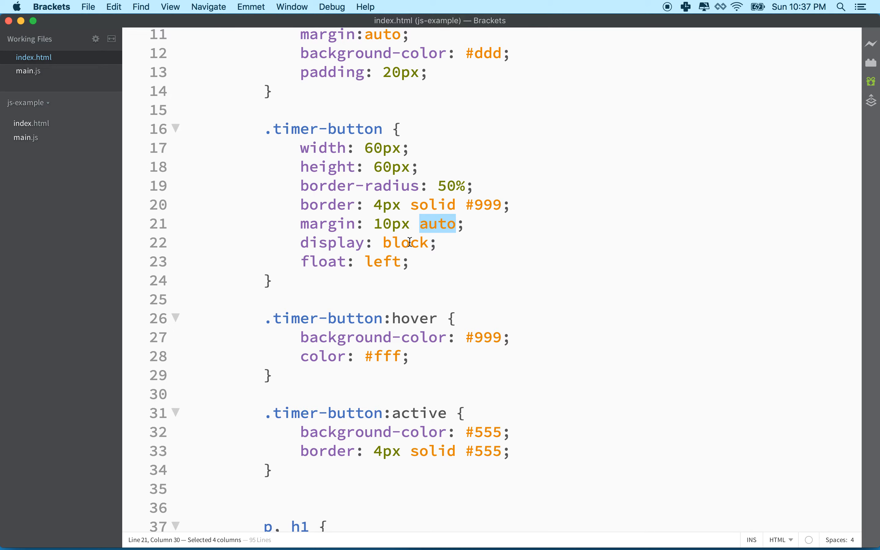
{"action": "mouse_move", "coordinate": [456, 224]}
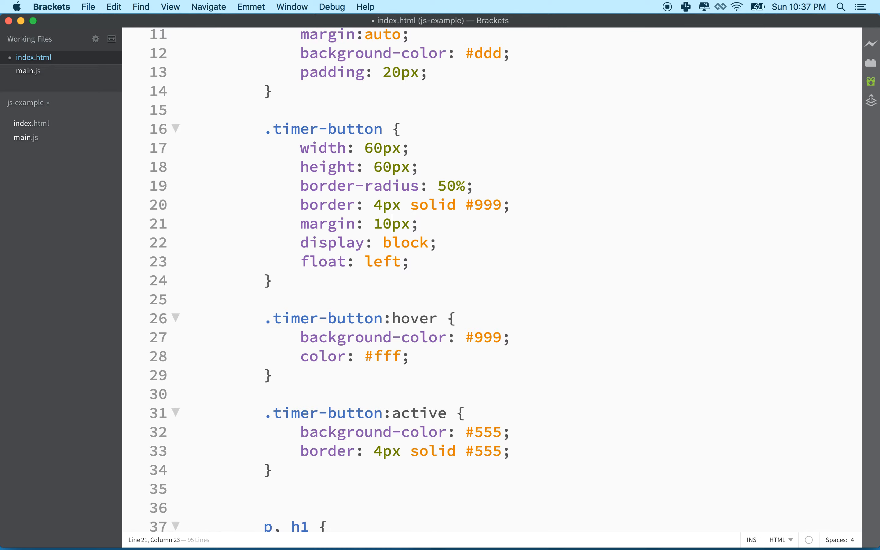
Edit the .timer-button margin value to 0 10px.
{"action": "type", "text": "auto"}
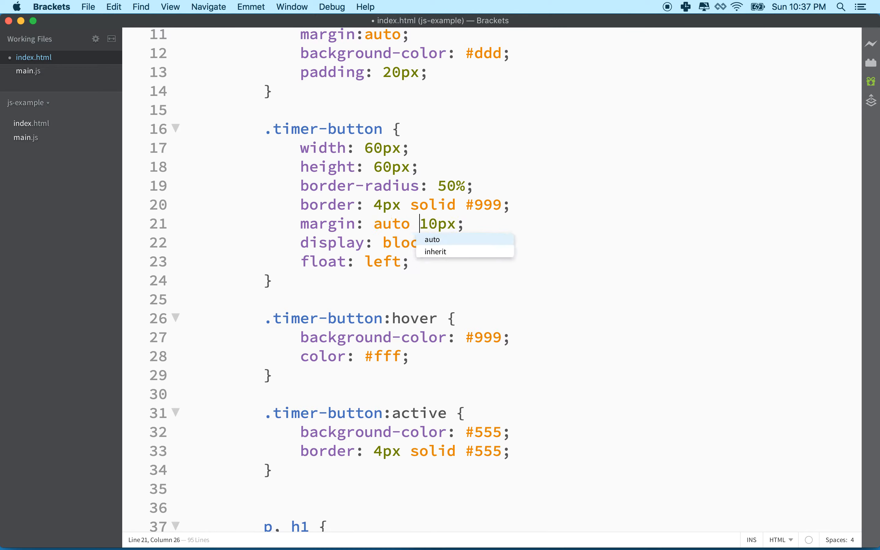
{"action": "type", "text": "0"}
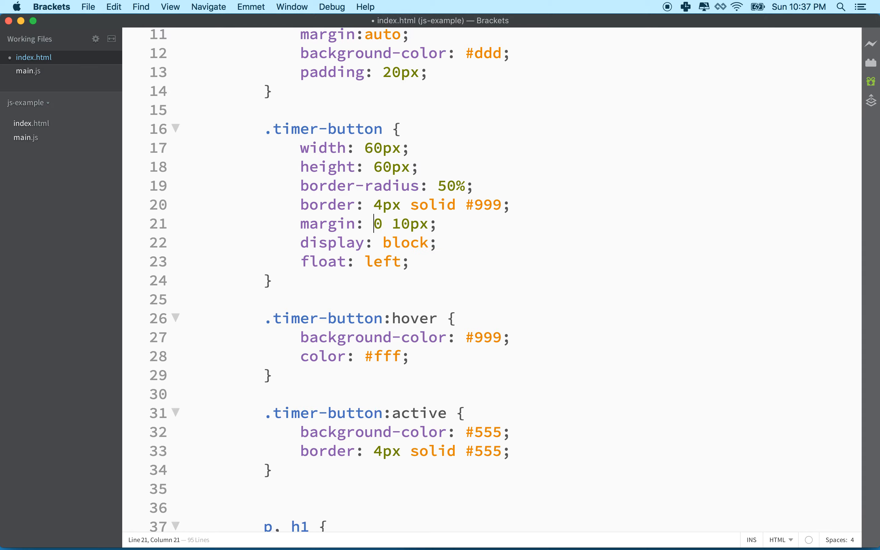
{"action": "double_click", "coordinate": [408, 224]}
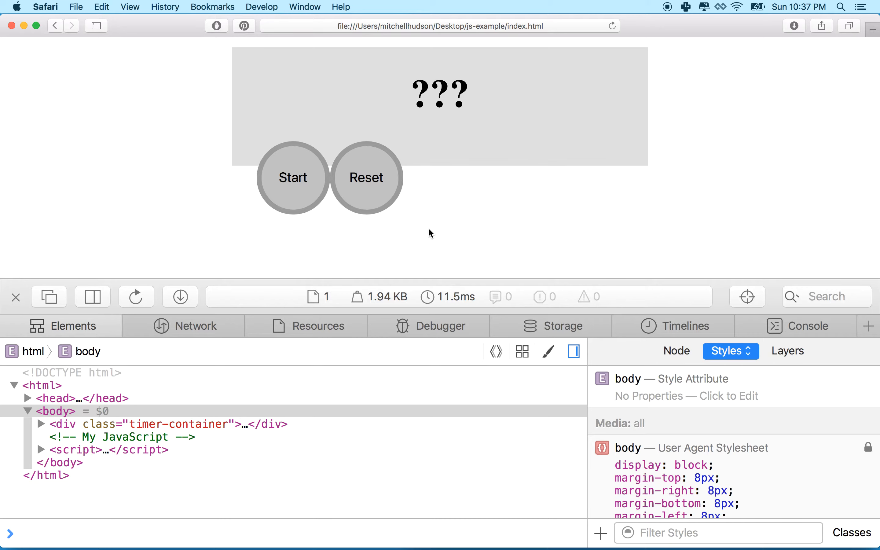
{"action": "mouse_move", "coordinate": [496, 540]}
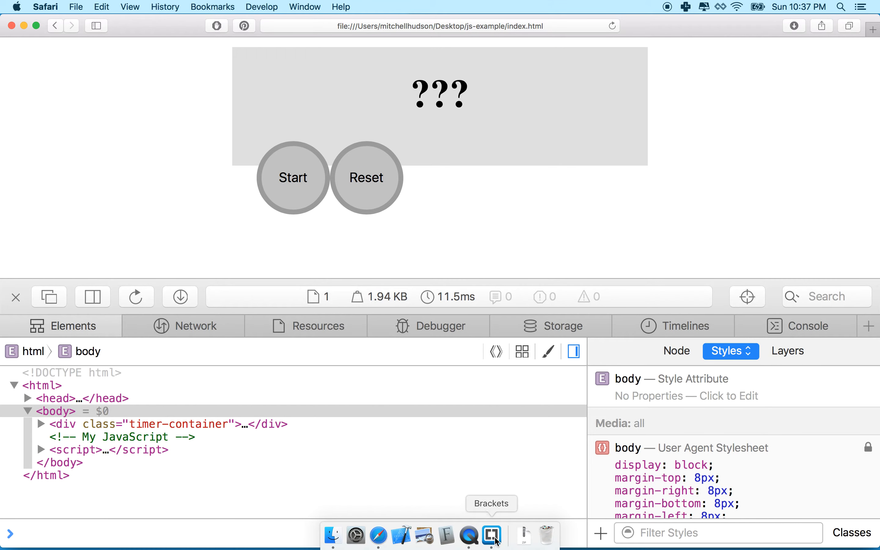
Reload the page and expand timer-container and button-container to see the spaced buttons.
{"action": "left_click", "coordinate": [491, 535]}
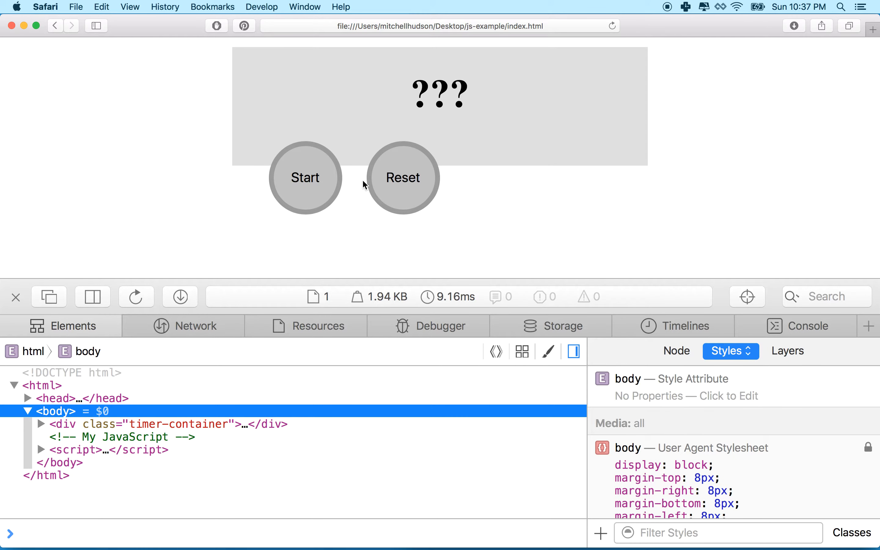
{"action": "mouse_move", "coordinate": [345, 182]}
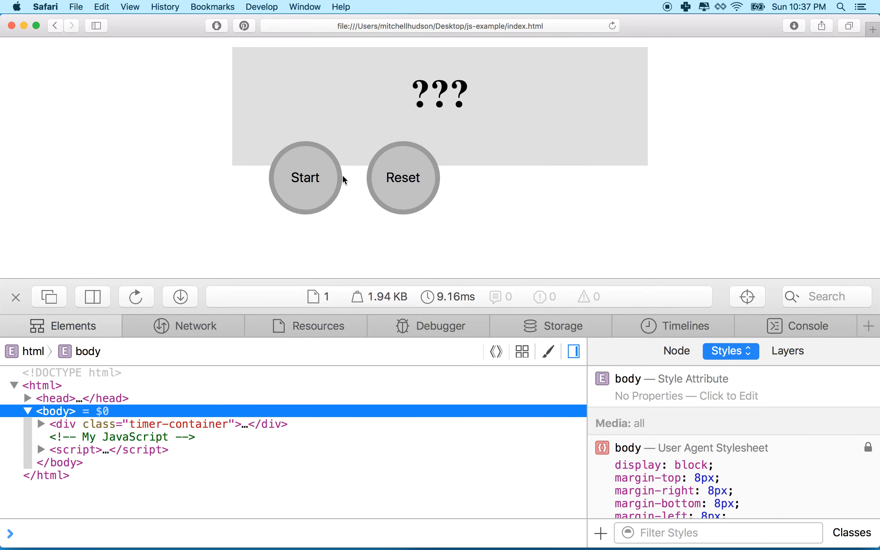
{"action": "mouse_move", "coordinate": [231, 329]}
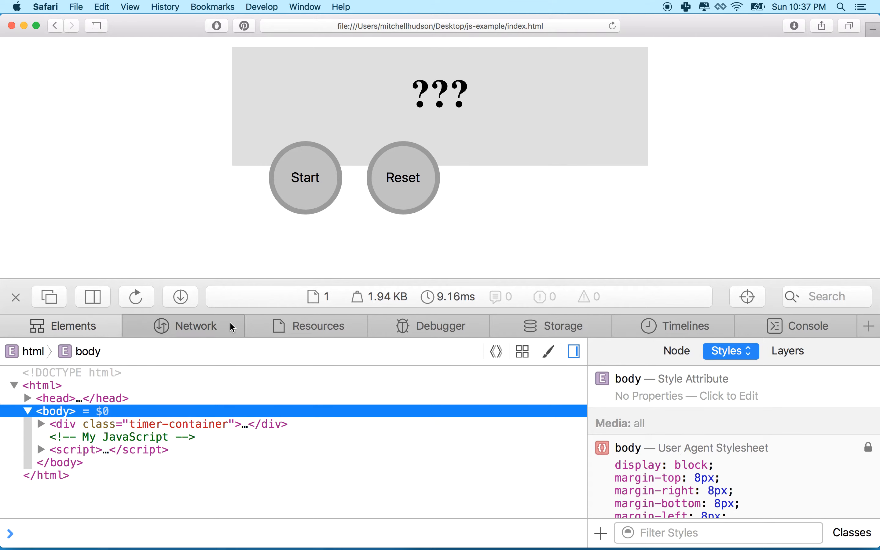
{"action": "left_click", "coordinate": [40, 425]}
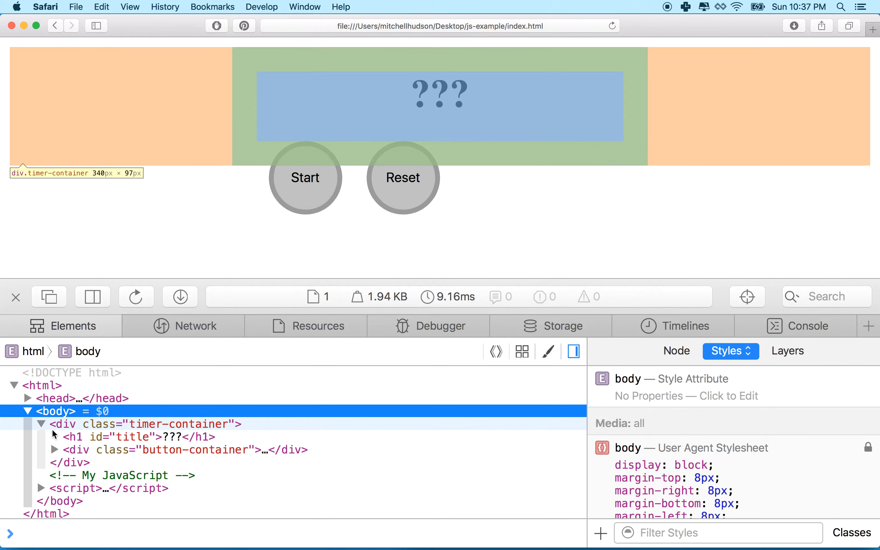
{"action": "left_click", "coordinate": [54, 449]}
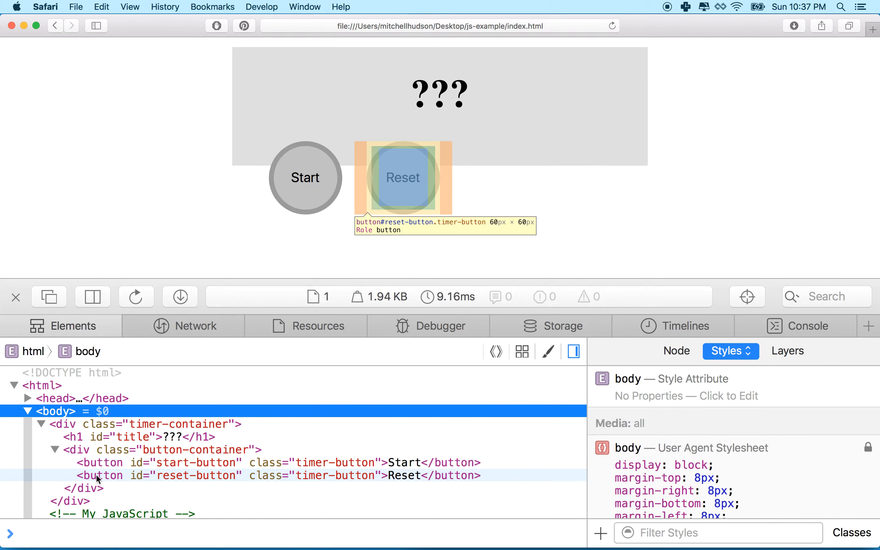
{"action": "mouse_move", "coordinate": [313, 211]}
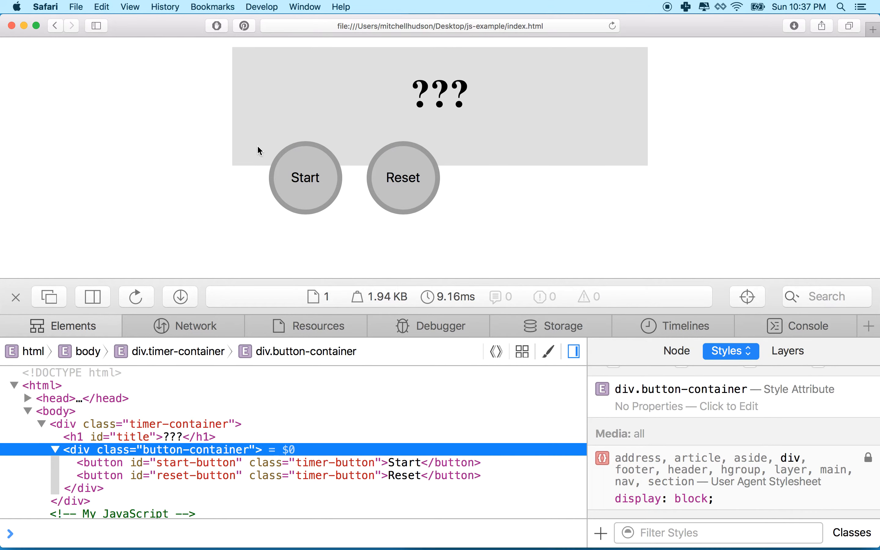
{"action": "mouse_move", "coordinate": [78, 437]}
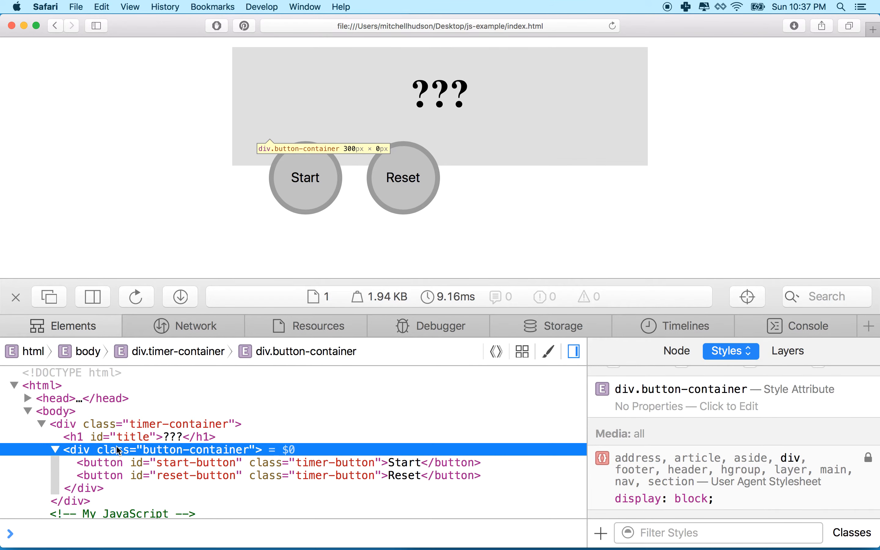
{"action": "mouse_move", "coordinate": [452, 108]}
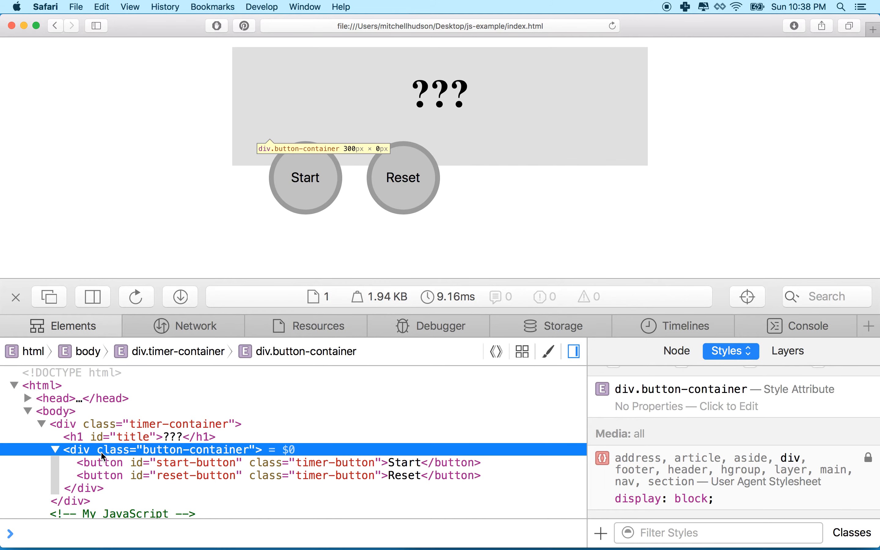
{"action": "mouse_move", "coordinate": [92, 476]}
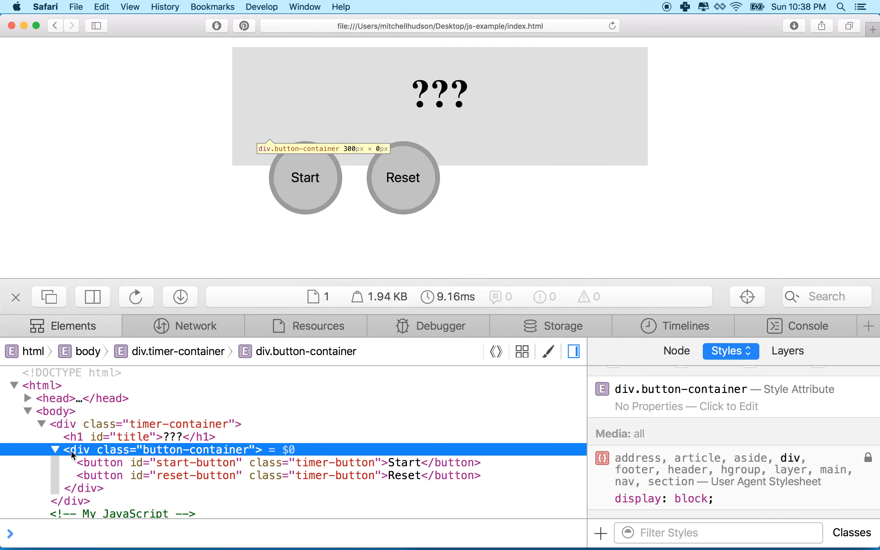
{"action": "mouse_move", "coordinate": [462, 165]}
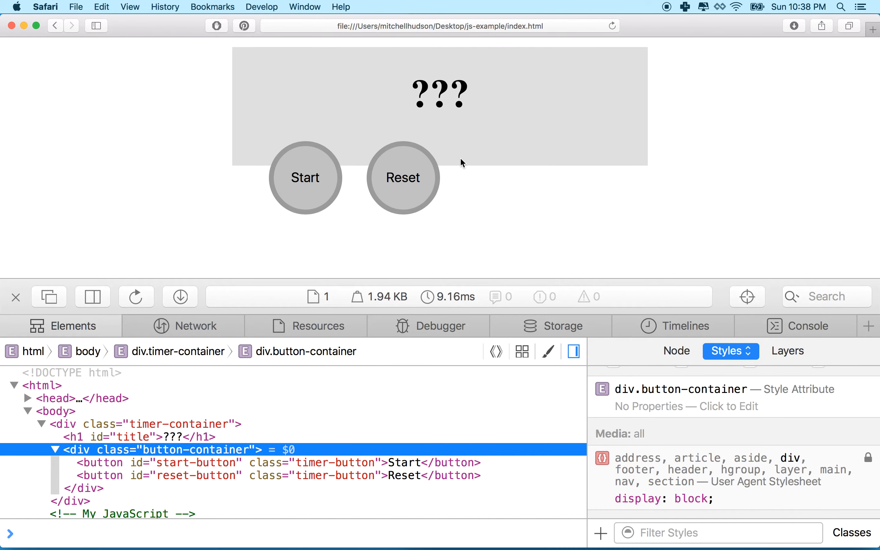
{"action": "mouse_move", "coordinate": [429, 157]}
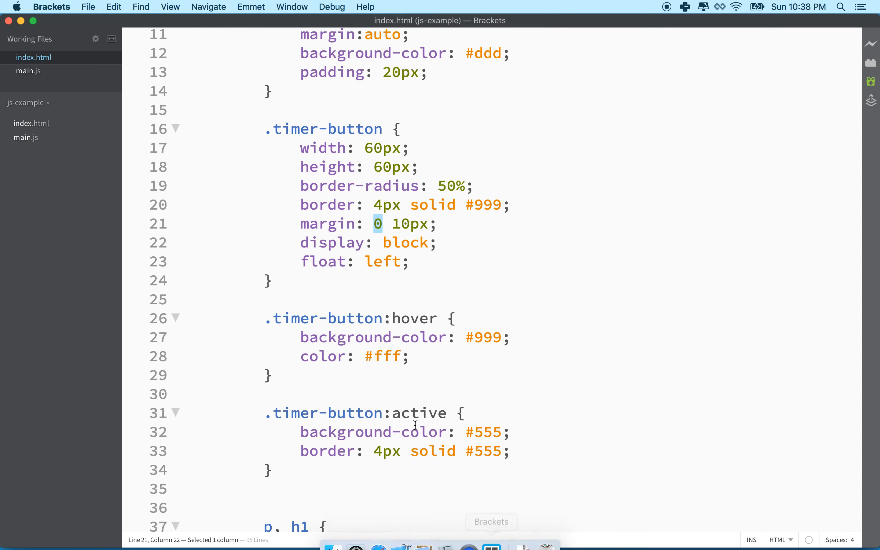
Create an empty .button-container rule in the styles and save.
{"action": "scroll", "scroll_direction": "down", "scroll_amount": 3}
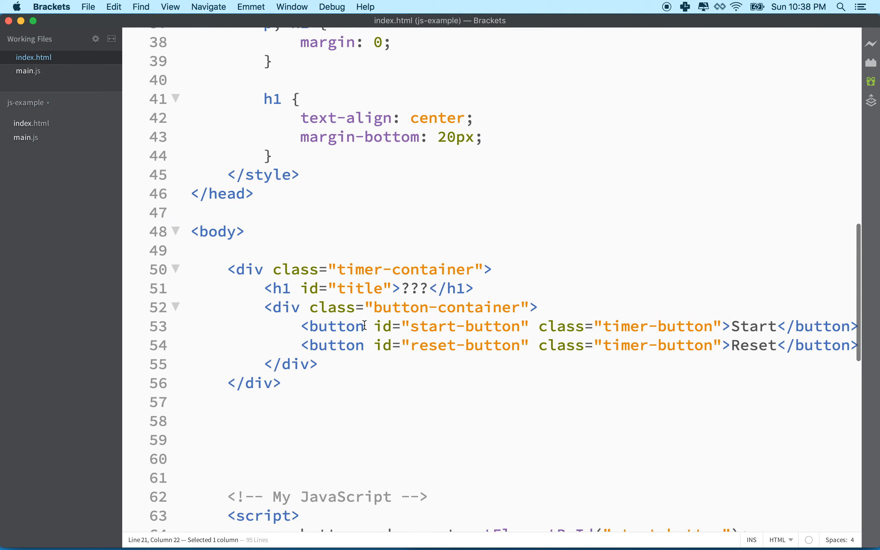
{"action": "double_click", "coordinate": [443, 307]}
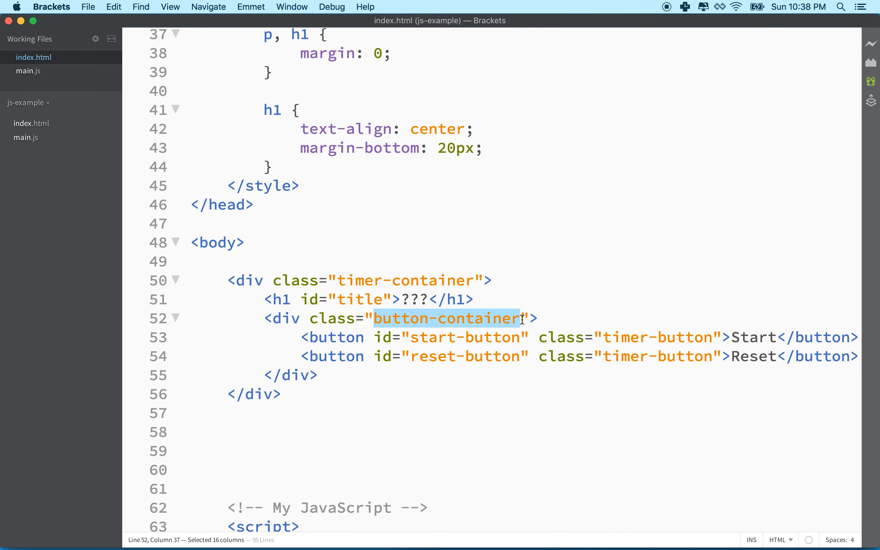
{"action": "key", "text": "Return"}
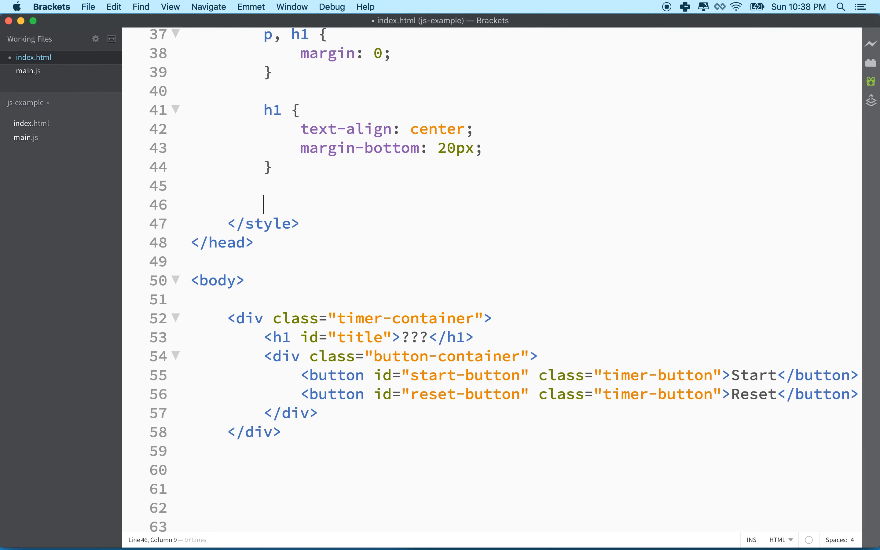
{"action": "type", "text": ".button-container {"}
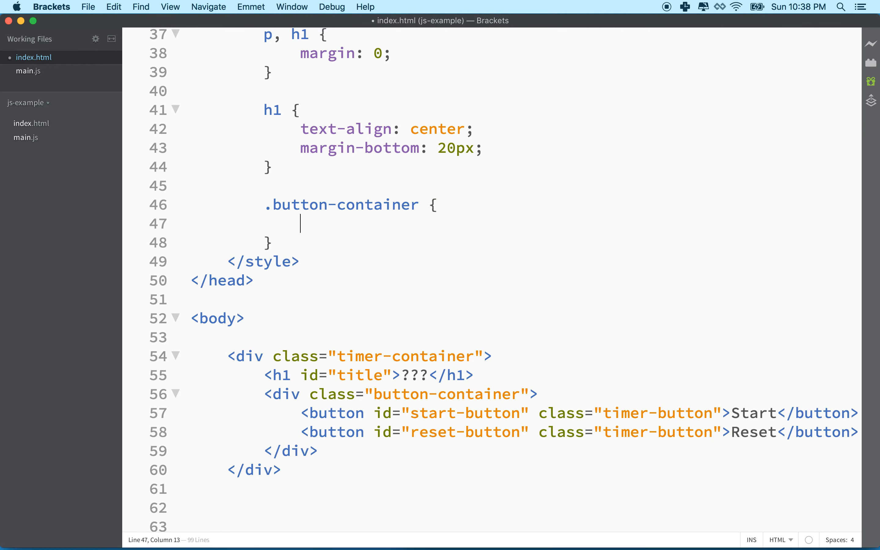
{"action": "key", "text": "cmd+s"}
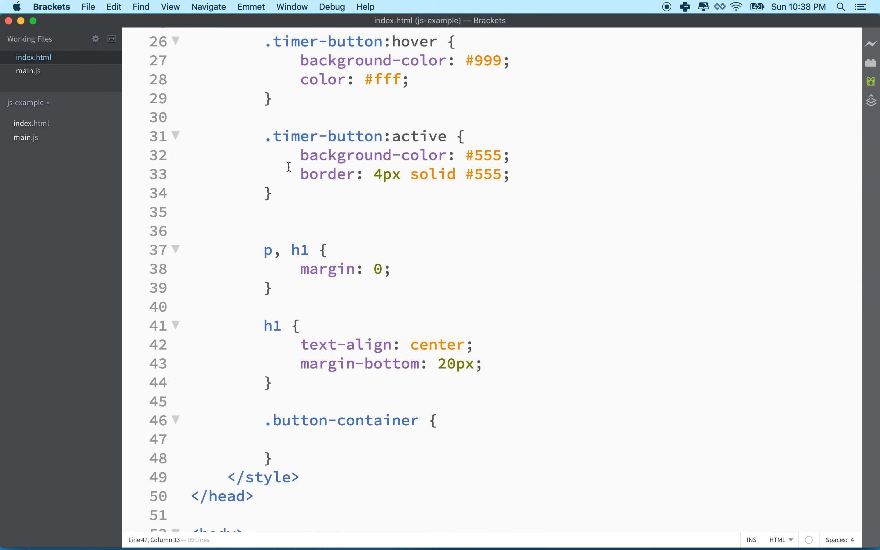
{"action": "scroll", "scroll_direction": "down", "scroll_amount": 3}
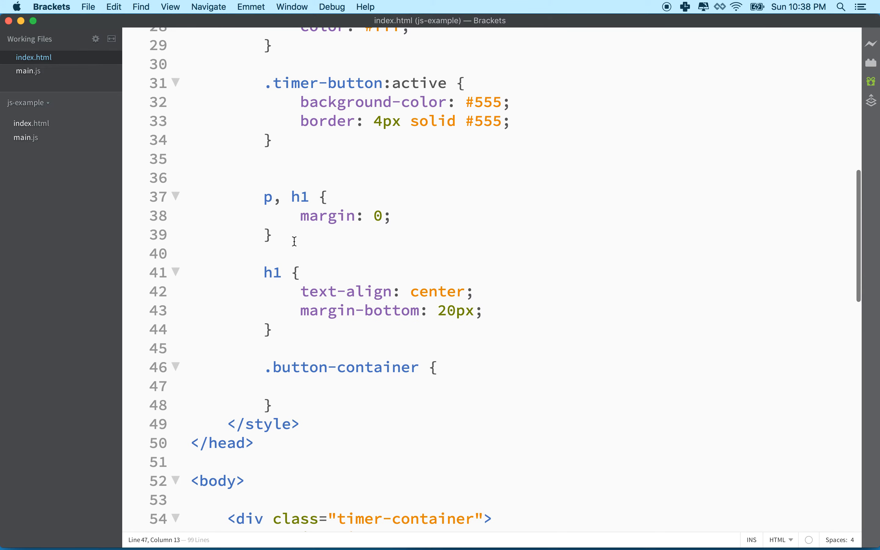
Add placeholder width: ??; and height: ??; declarations, then check the page in Safari.
{"action": "type", "text": "w"}
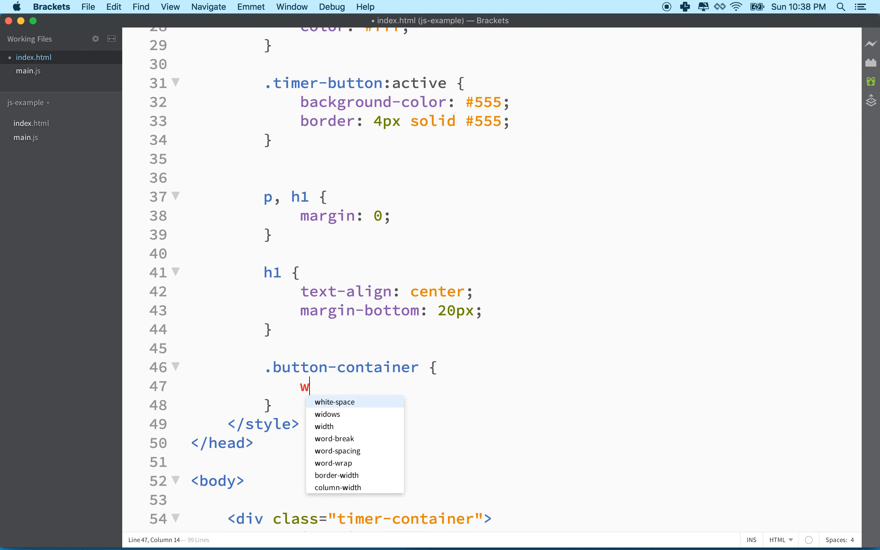
{"action": "type", "text": "idth:"}
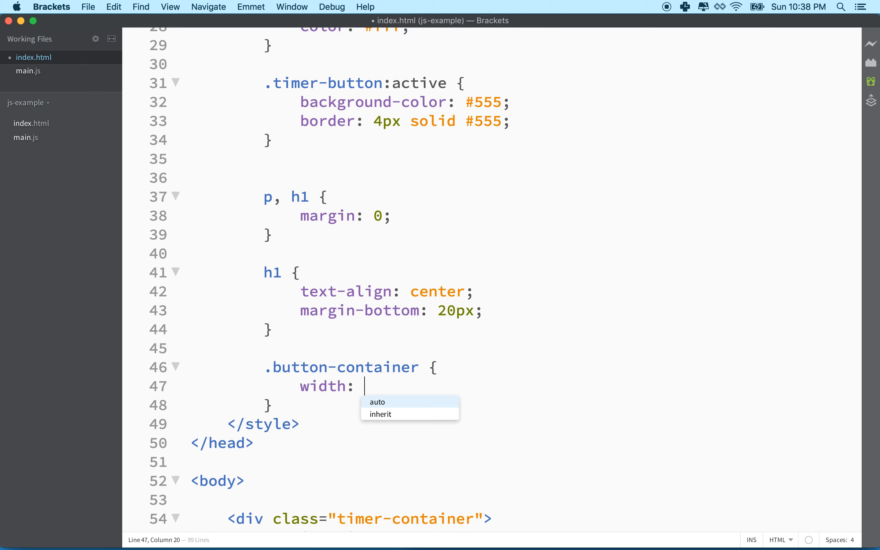
{"action": "type", "text": "??;"}
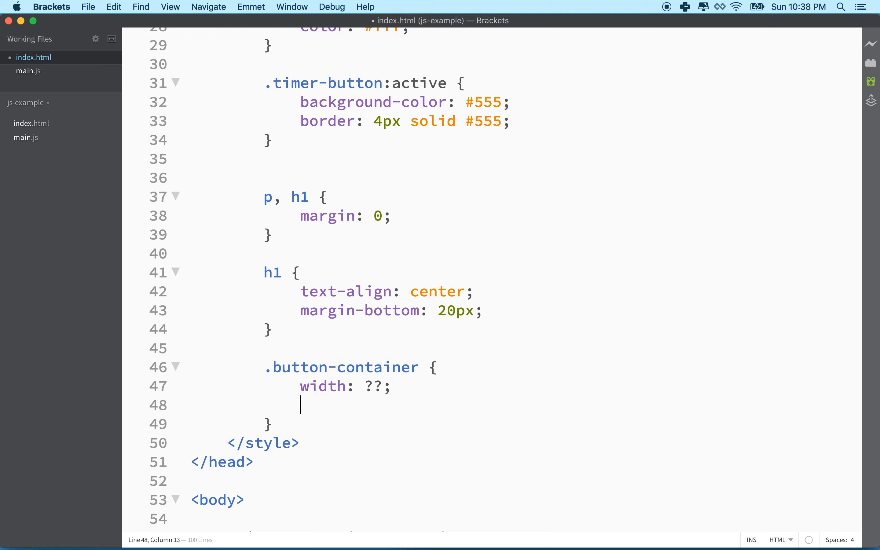
{"action": "type", "text": "height:"}
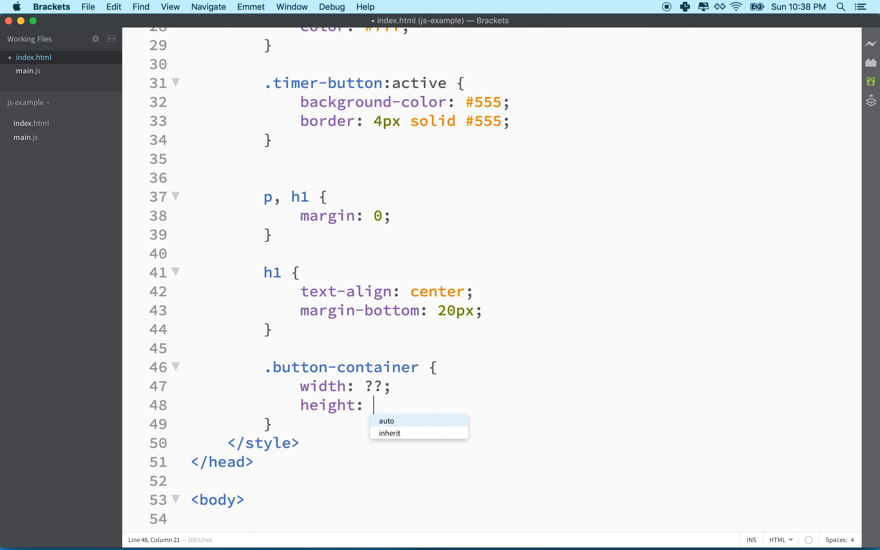
{"action": "type", "text": "??"}
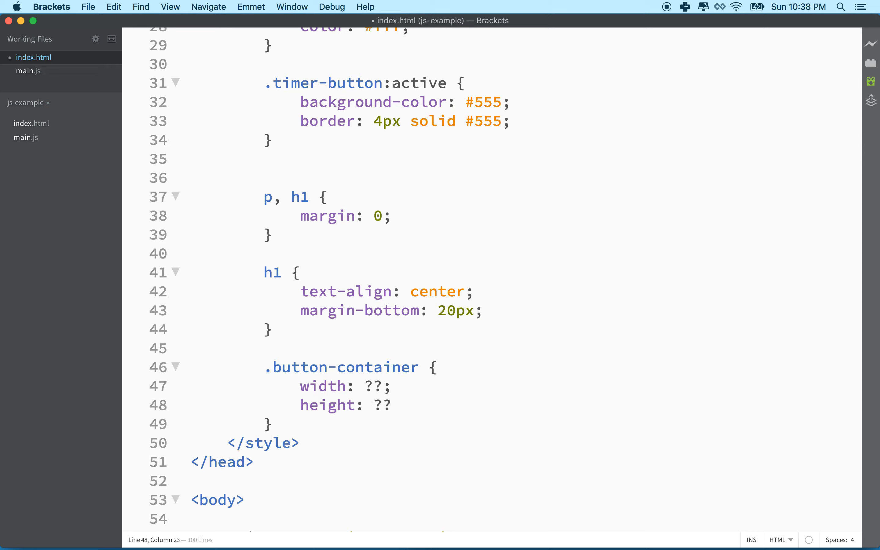
{"action": "type", "text": ";"}
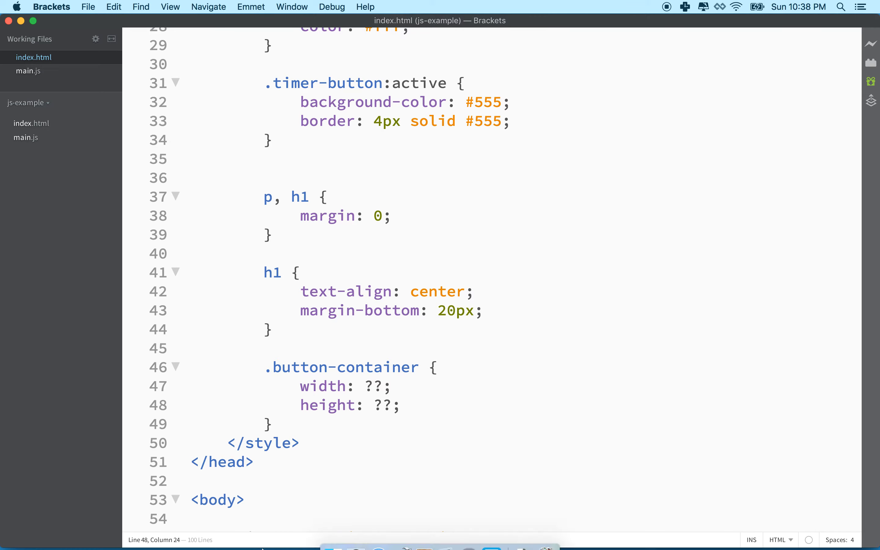
{"action": "mouse_move", "coordinate": [456, 299]}
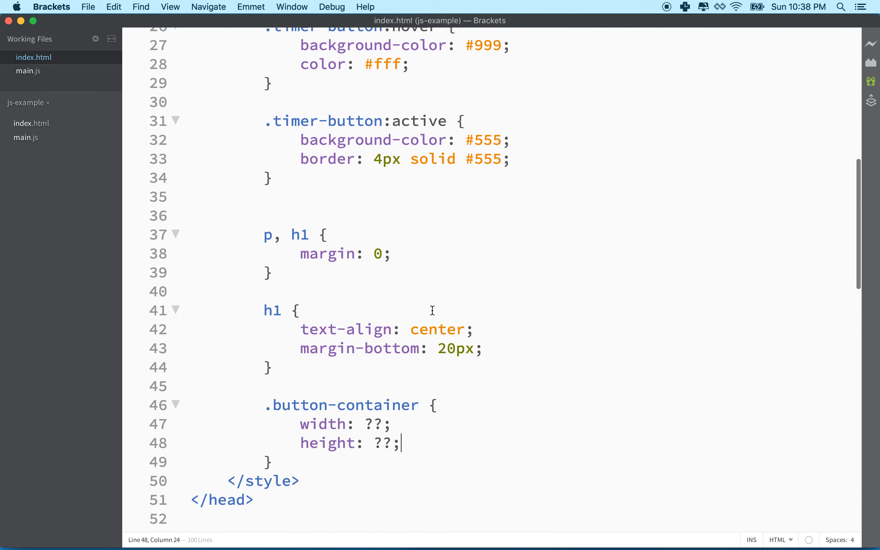
{"action": "left_click", "coordinate": [378, 536]}
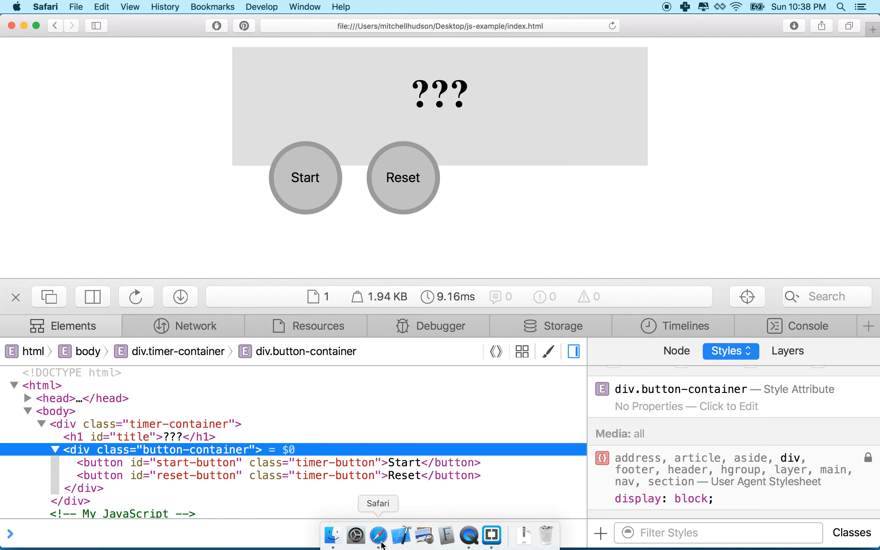
Inspect the Start button's box model (40×47 content, 4px border, 10px side margins), then return to Brackets.
{"action": "left_click", "coordinate": [105, 463]}
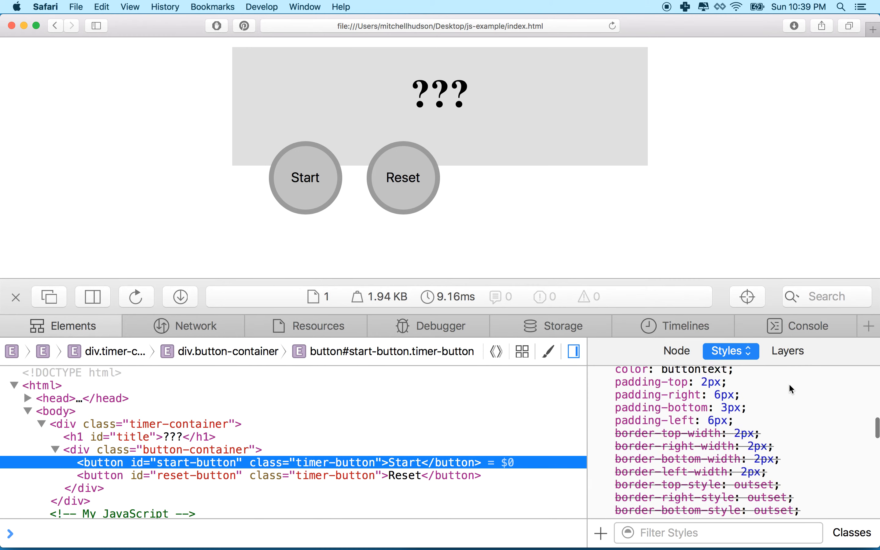
{"action": "left_click", "coordinate": [731, 351]}
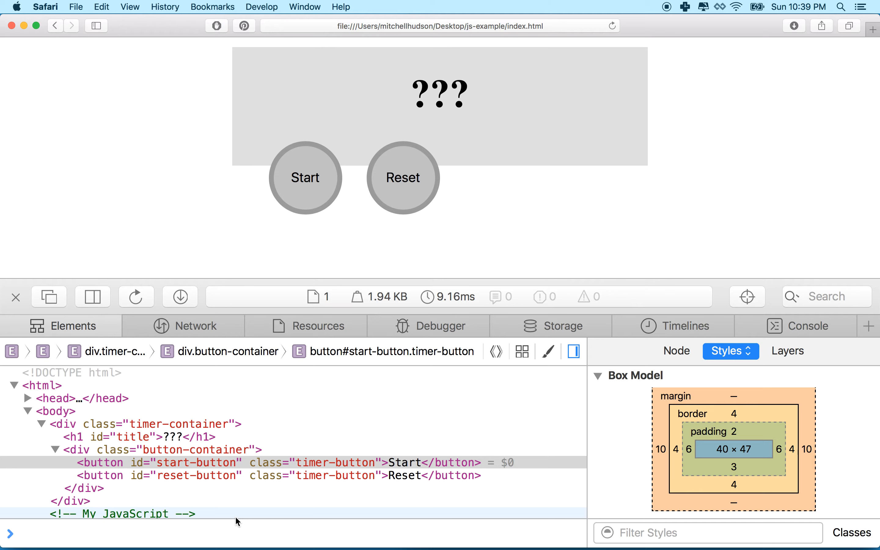
{"action": "mouse_move", "coordinate": [95, 464]}
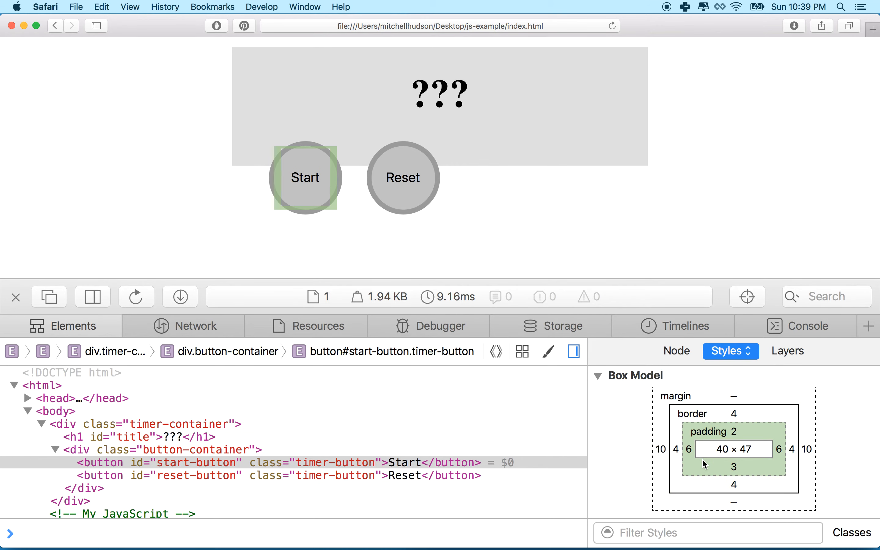
{"action": "mouse_move", "coordinate": [688, 459]}
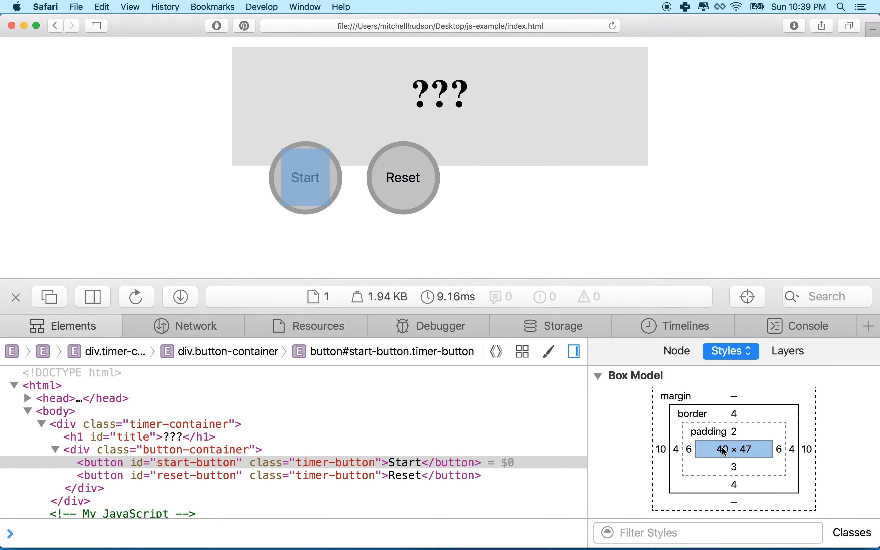
{"action": "mouse_move", "coordinate": [679, 461]}
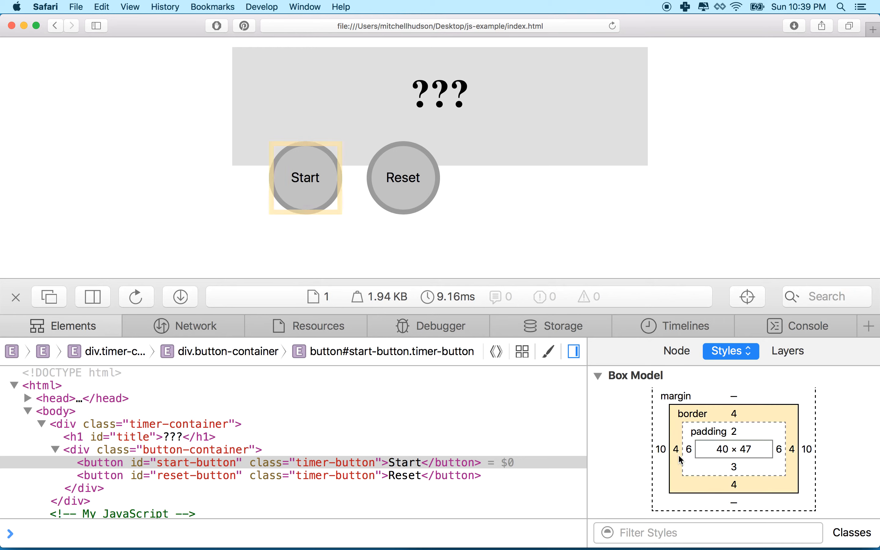
{"action": "mouse_move", "coordinate": [661, 459]}
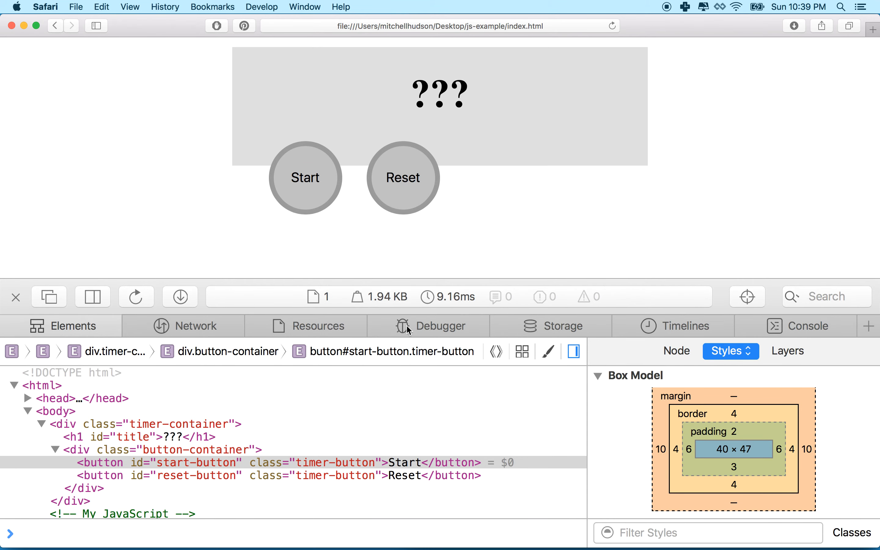
{"action": "left_click", "coordinate": [491, 535]}
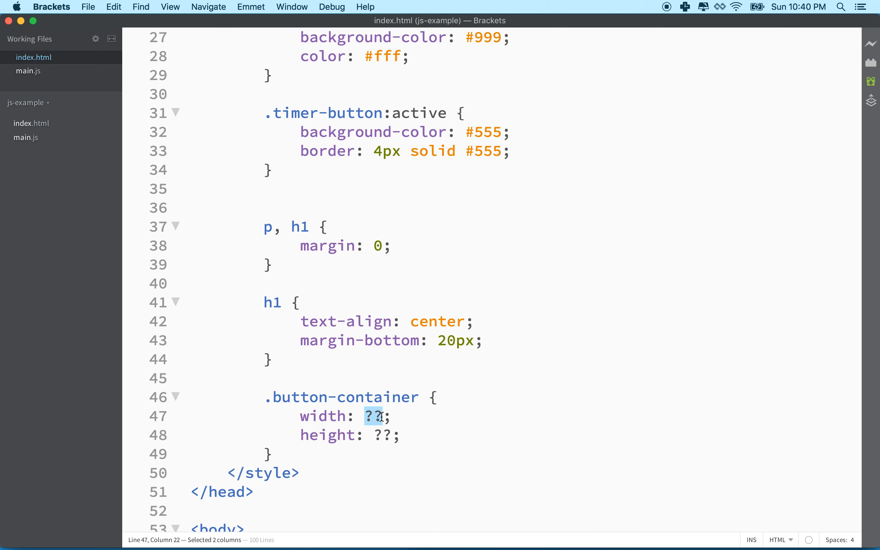
Set the .button-container width to 160px and switch to Safari to view the result.
{"action": "type", "text": "1"}
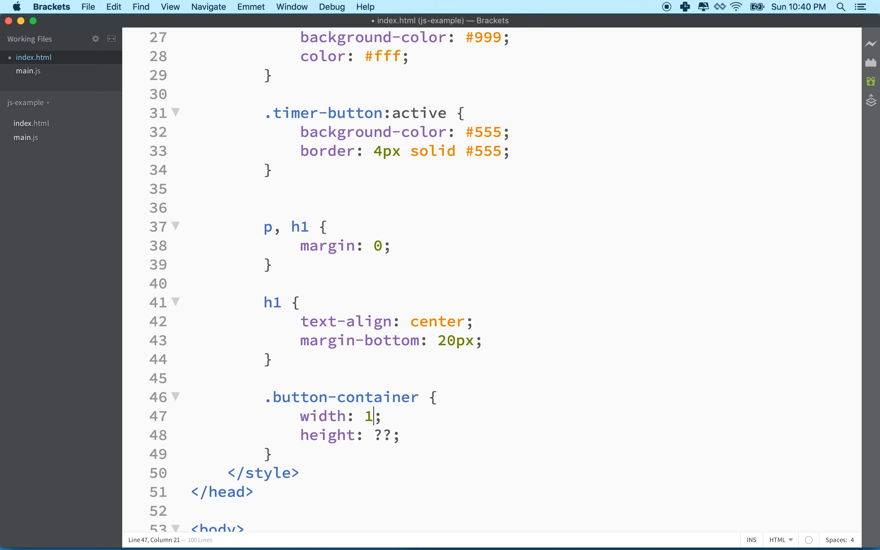
{"action": "type", "text": "60px;"}
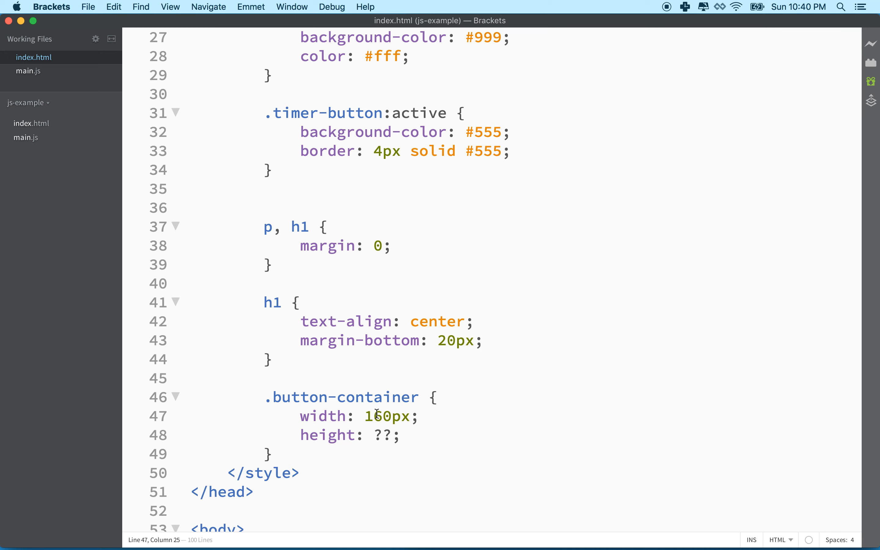
{"action": "mouse_move", "coordinate": [377, 536]}
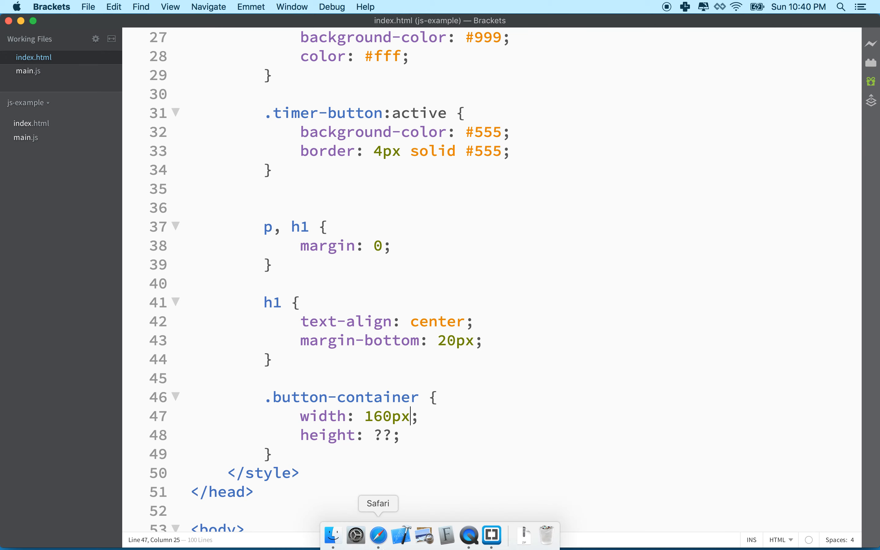
{"action": "mouse_move", "coordinate": [391, 538]}
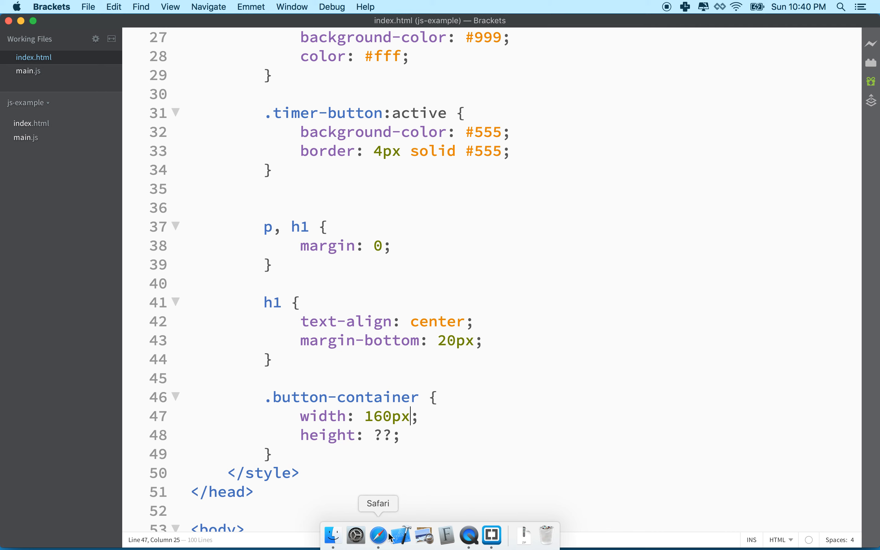
{"action": "left_click", "coordinate": [379, 536]}
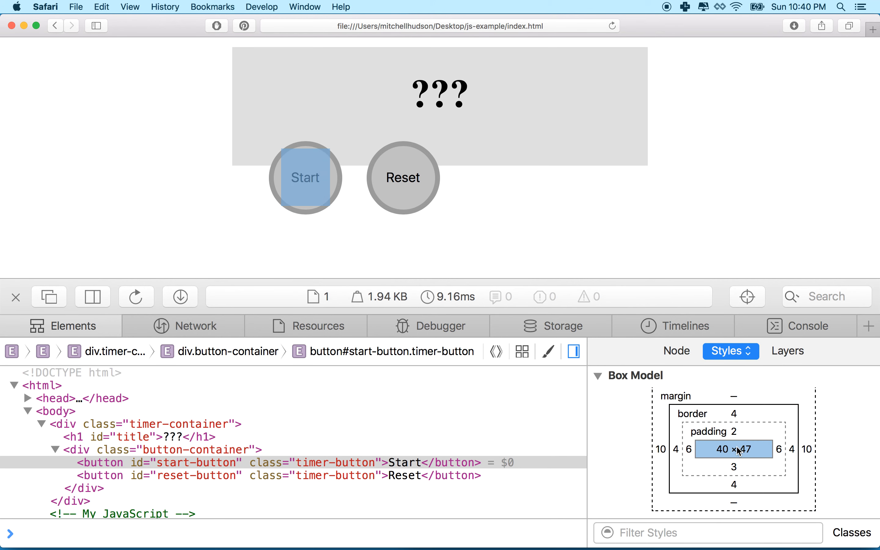
{"action": "mouse_move", "coordinate": [746, 454]}
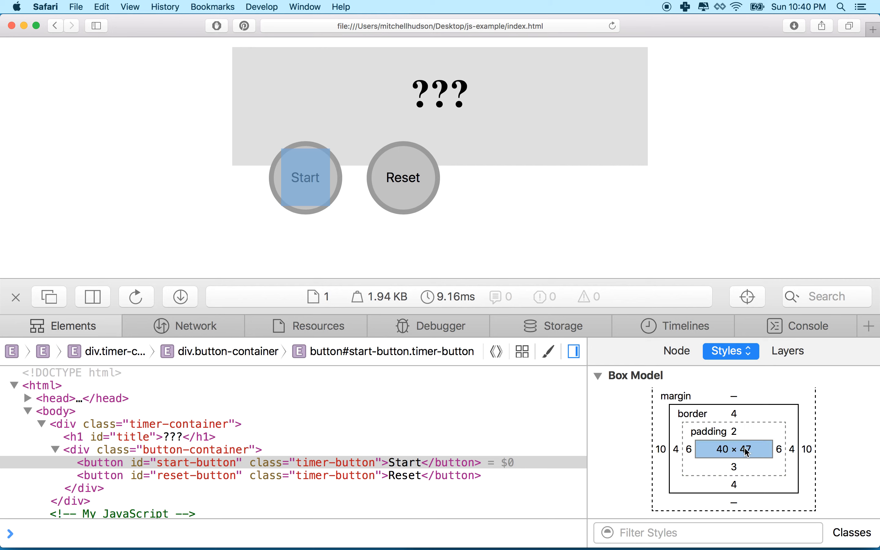
{"action": "mouse_move", "coordinate": [738, 440]}
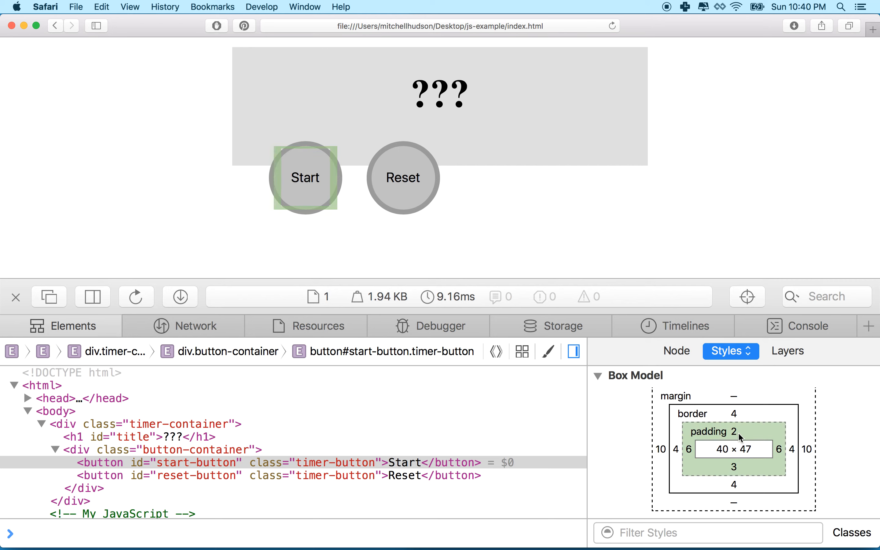
{"action": "mouse_move", "coordinate": [741, 471]}
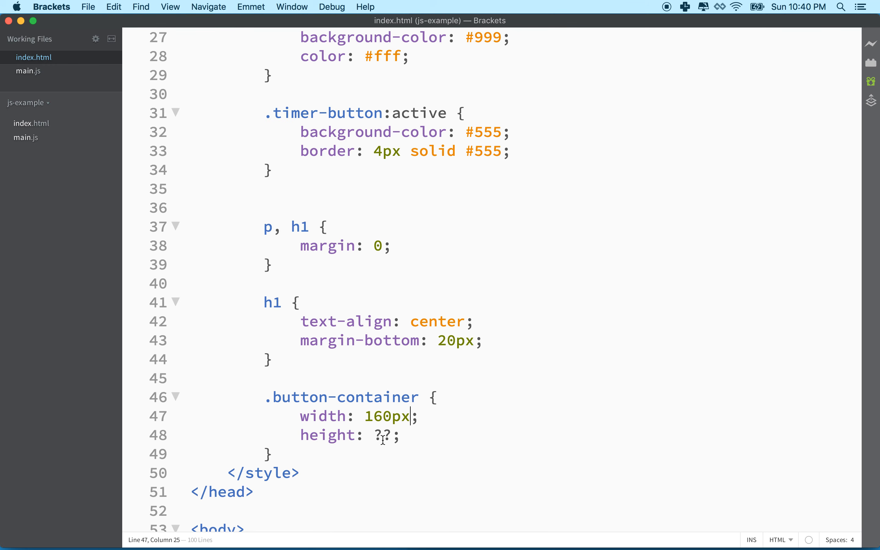
Set the .button-container height to 60px.
{"action": "type", "text": "6"}
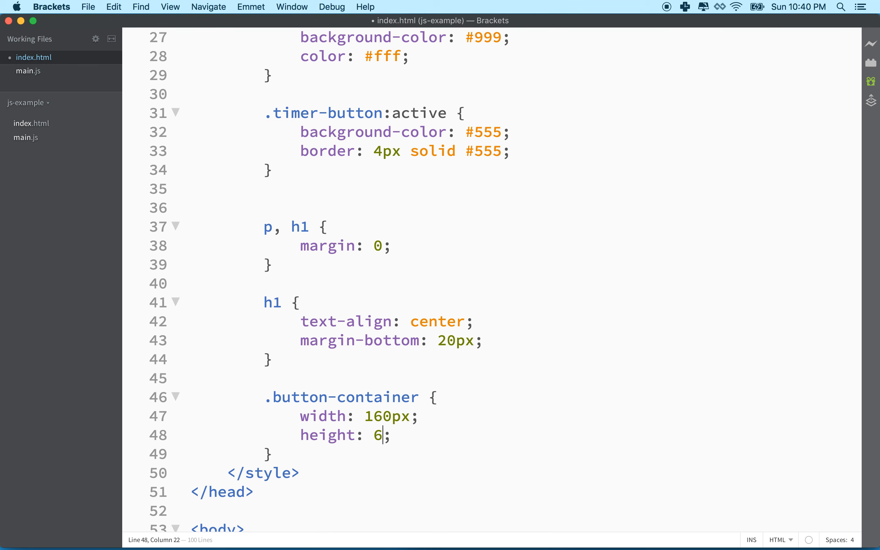
{"action": "type", "text": "0px"}
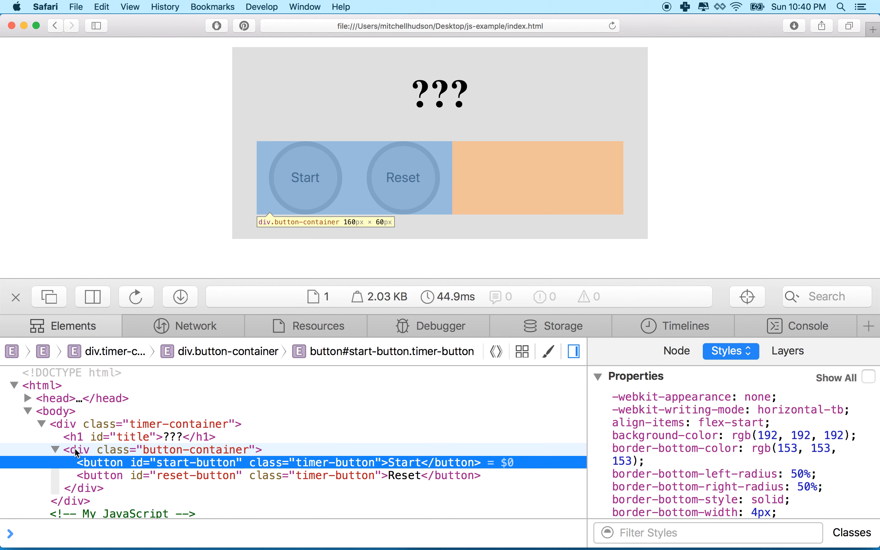
{"action": "mouse_move", "coordinate": [223, 540]}
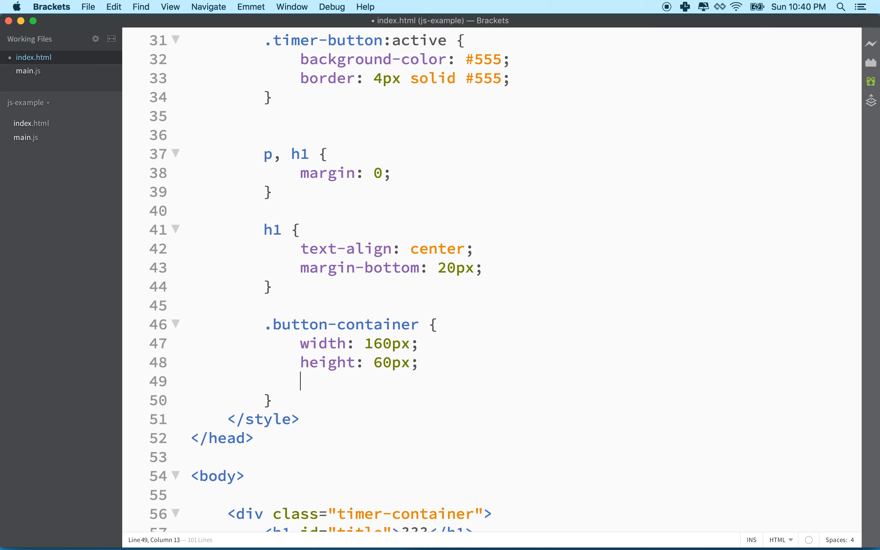
Add margin: auto to the .button-container rule, choosing auto from the code hints.
{"action": "type", "text": "margin:"}
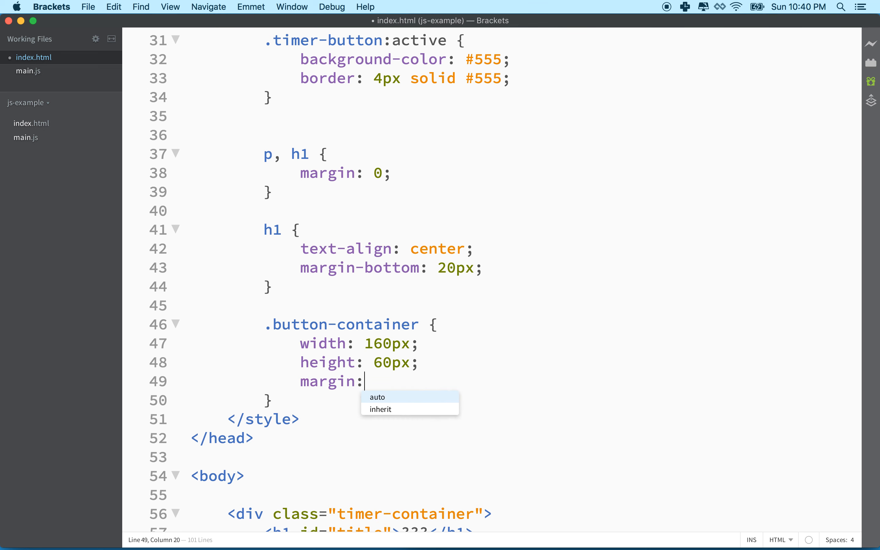
{"action": "left_click", "coordinate": [380, 397]}
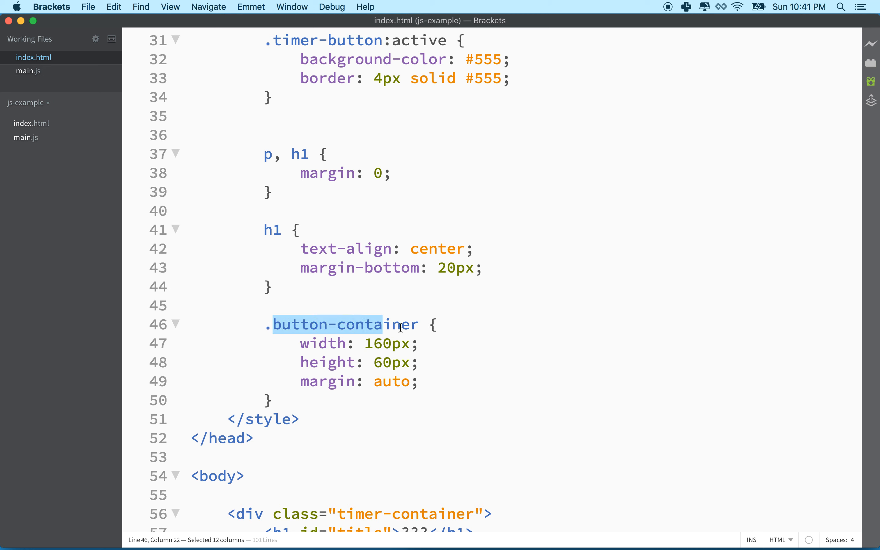
{"action": "left_click_drag", "start_coordinate": [381, 325], "coordinate": [418, 324]}
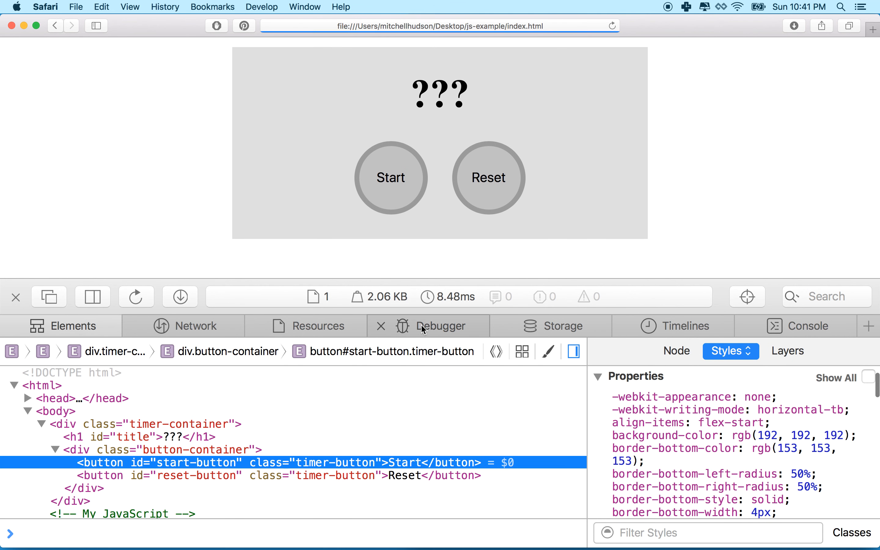
{"action": "mouse_move", "coordinate": [515, 189]}
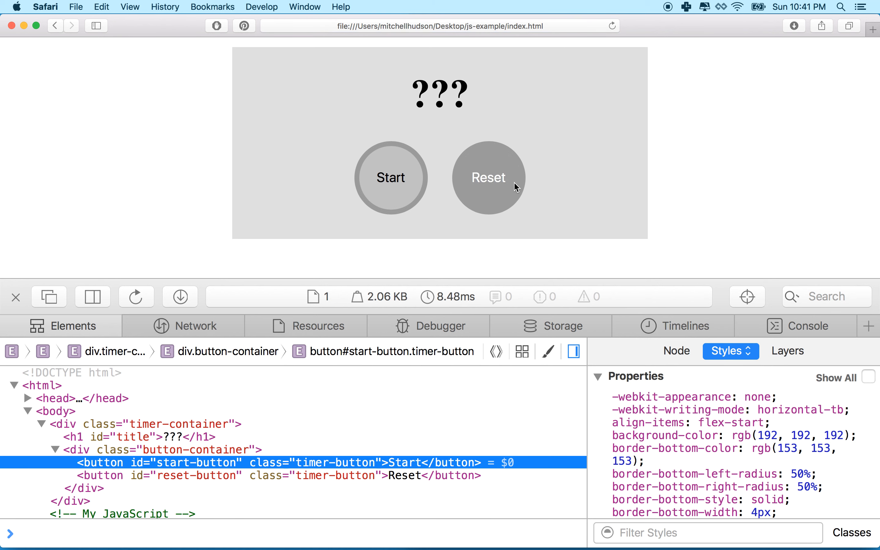
{"action": "mouse_move", "coordinate": [427, 304]}
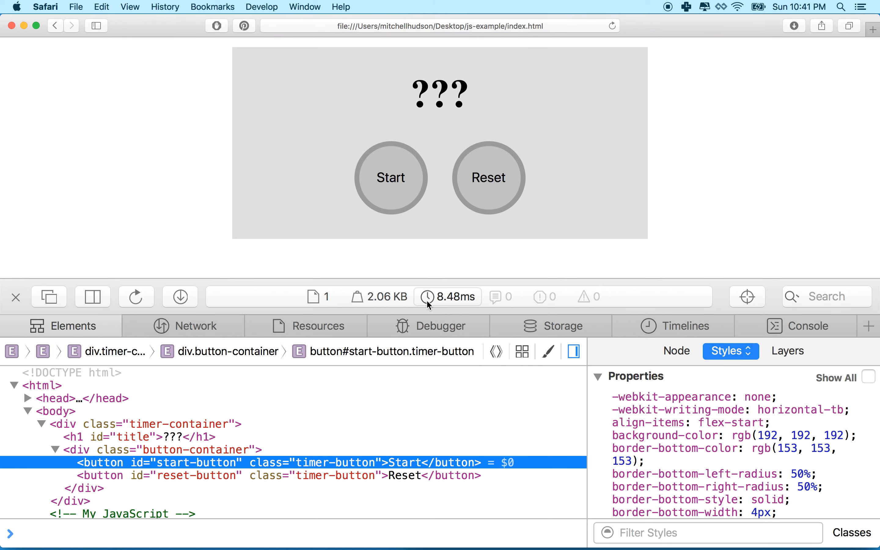